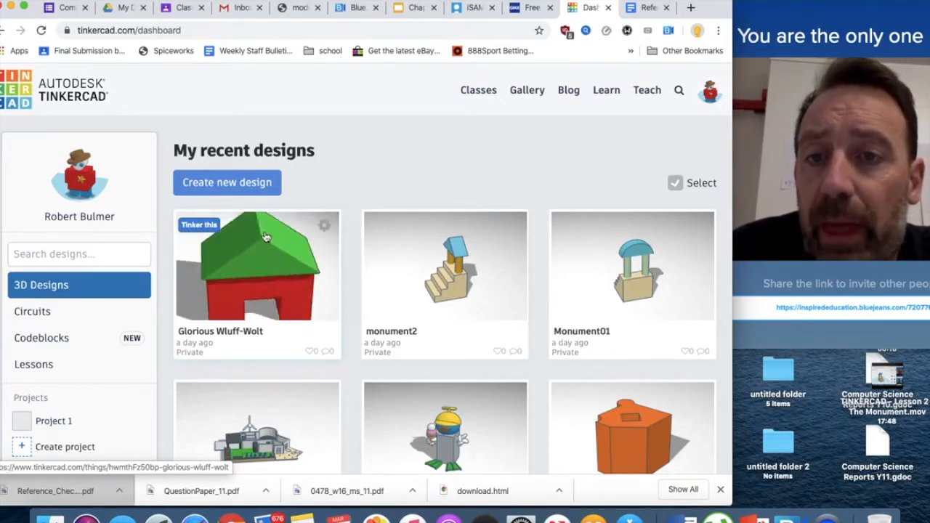
# Start a new blank 3D design with 'Create new design' on the dashboard
pyautogui.click(227, 182)
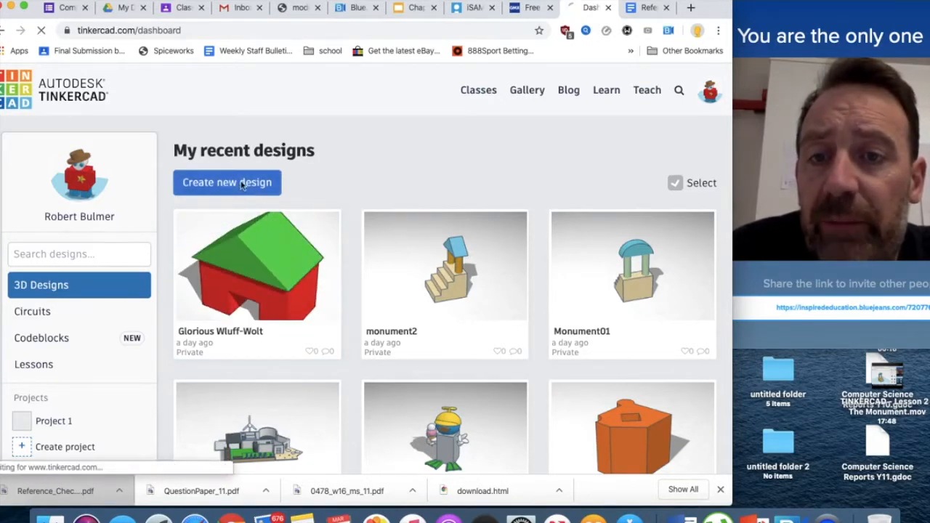
pyautogui.click(226, 182)
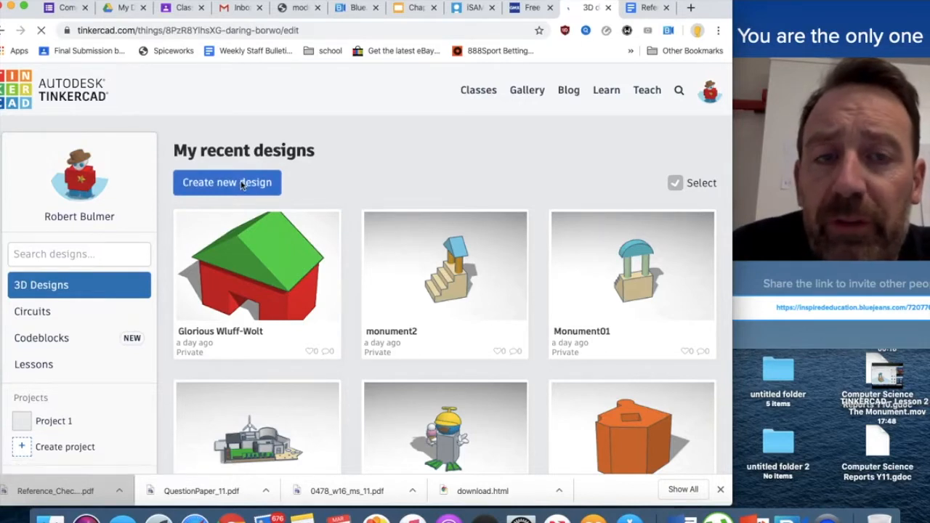
pyautogui.click(226, 183)
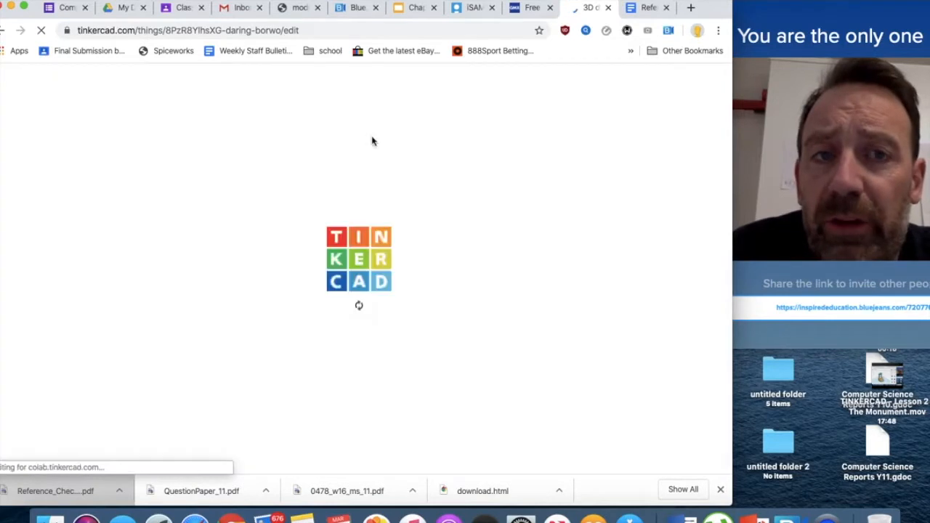
pyautogui.moveTo(519, 148)
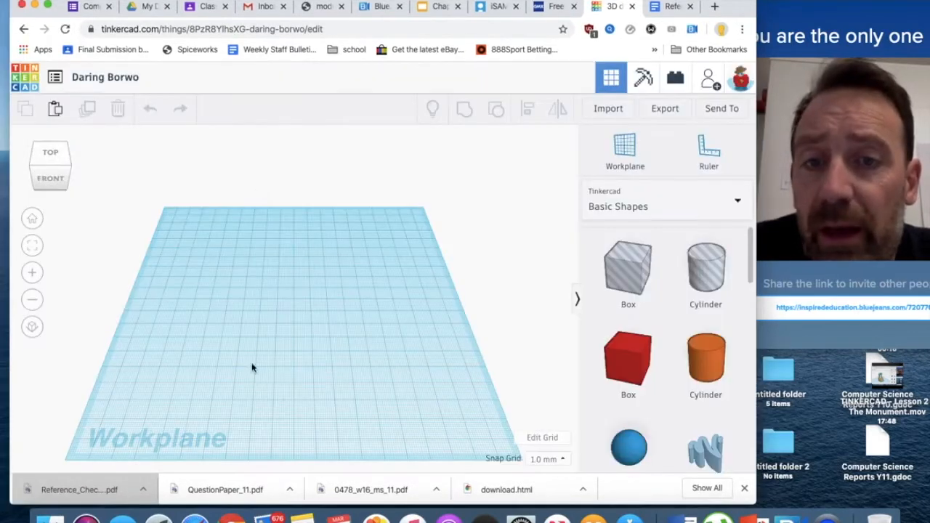
pyautogui.moveTo(489, 323)
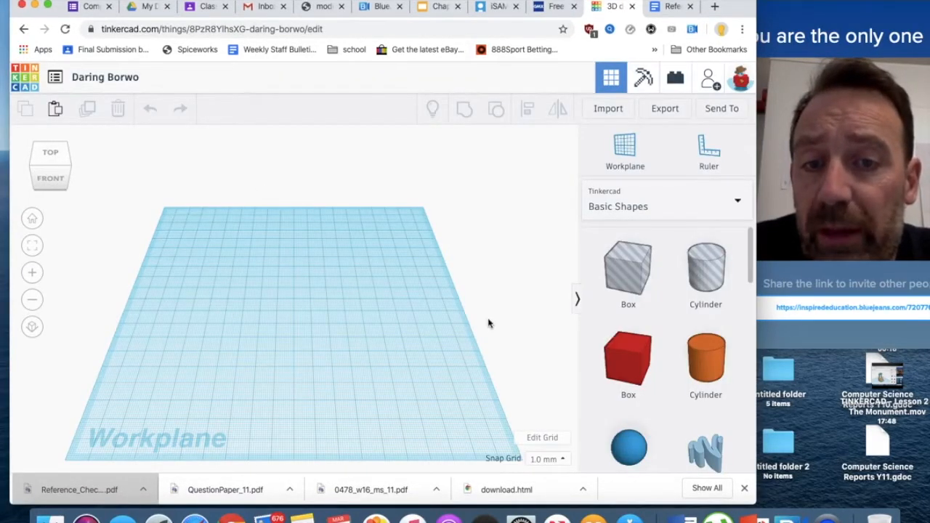
pyautogui.moveTo(426, 397)
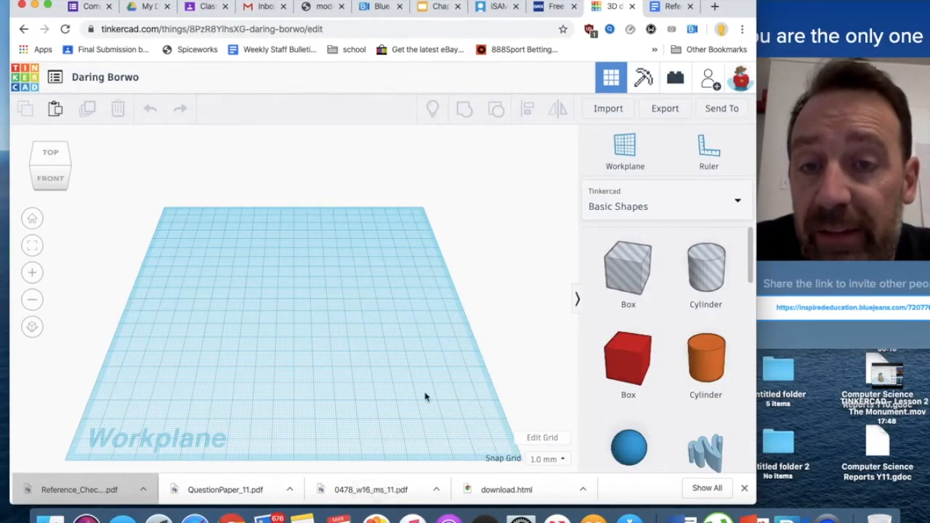
pyautogui.moveTo(311, 273)
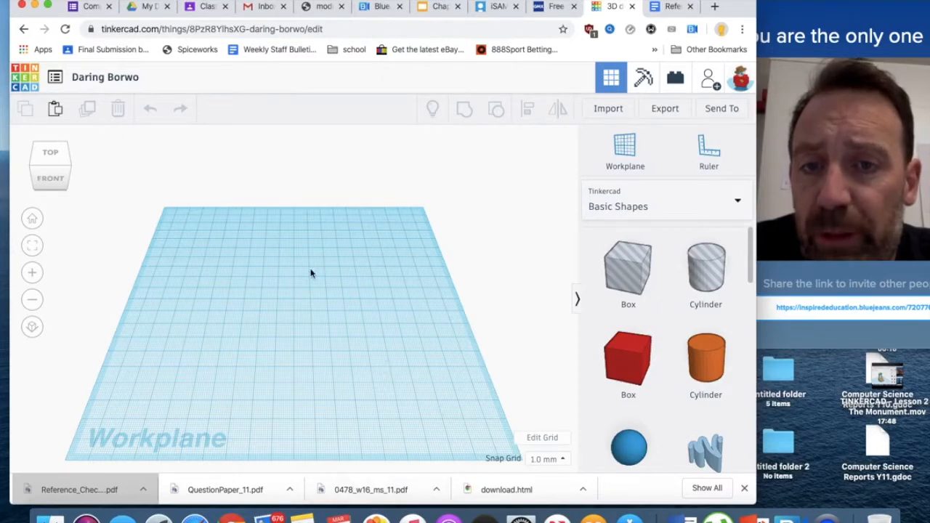
pyautogui.moveTo(273, 370)
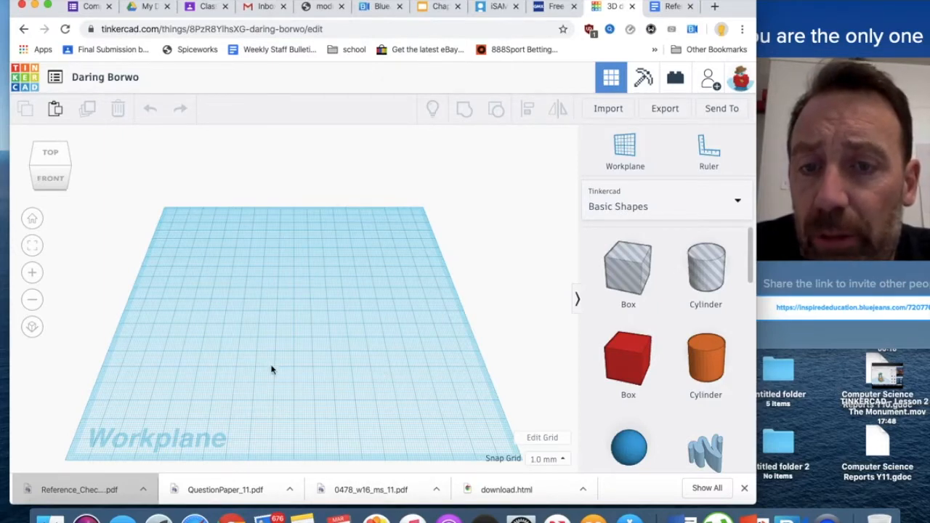
pyautogui.moveTo(262, 284)
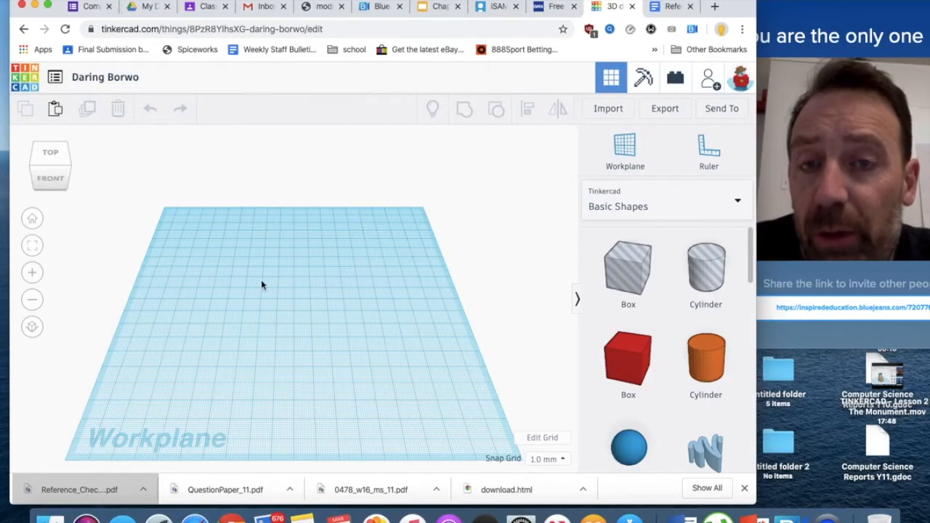
pyautogui.moveTo(345, 296)
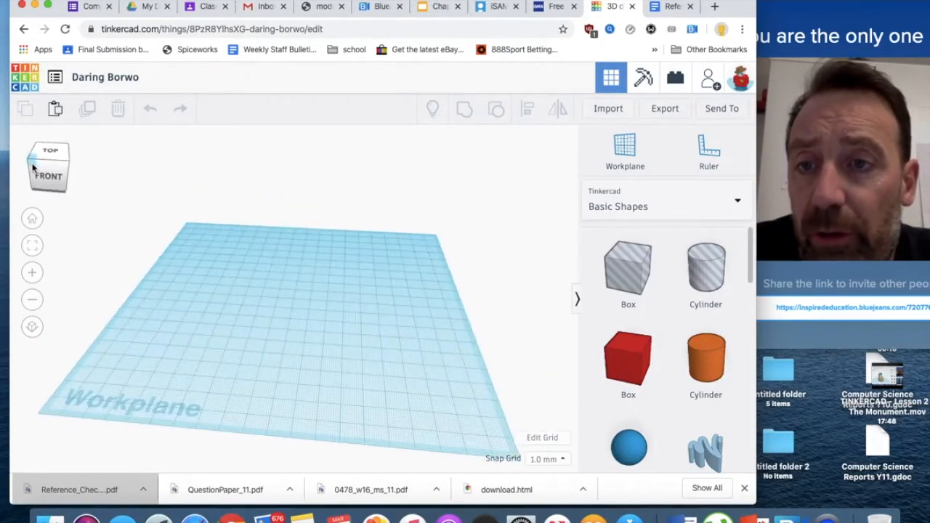
pyautogui.click(48, 169)
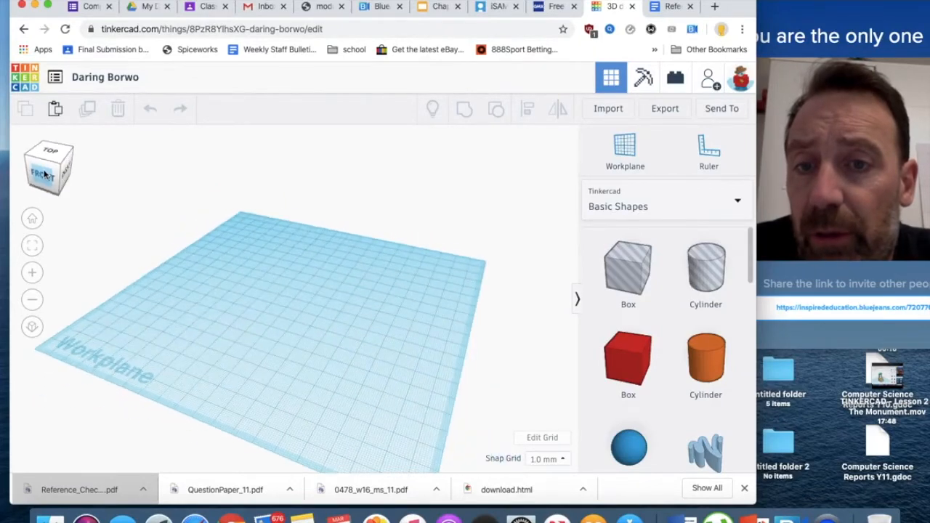
pyautogui.click(51, 150)
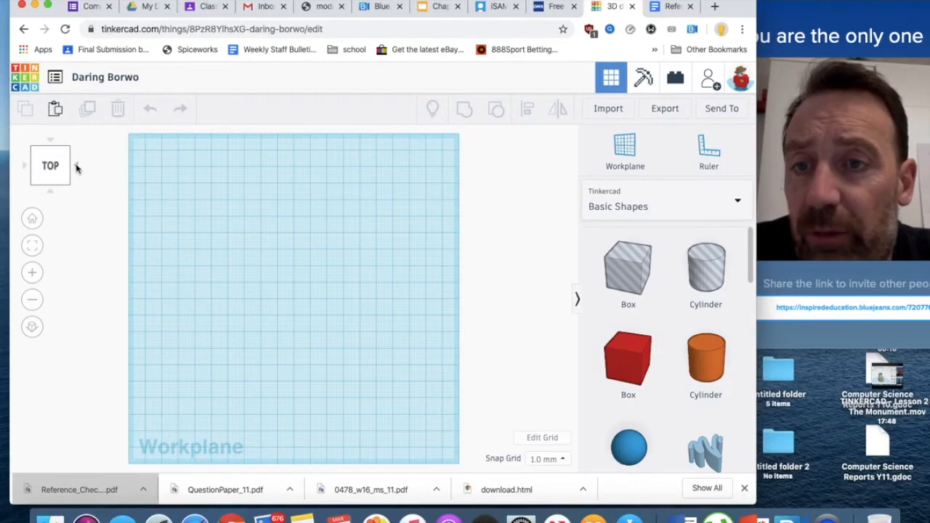
pyautogui.click(50, 165)
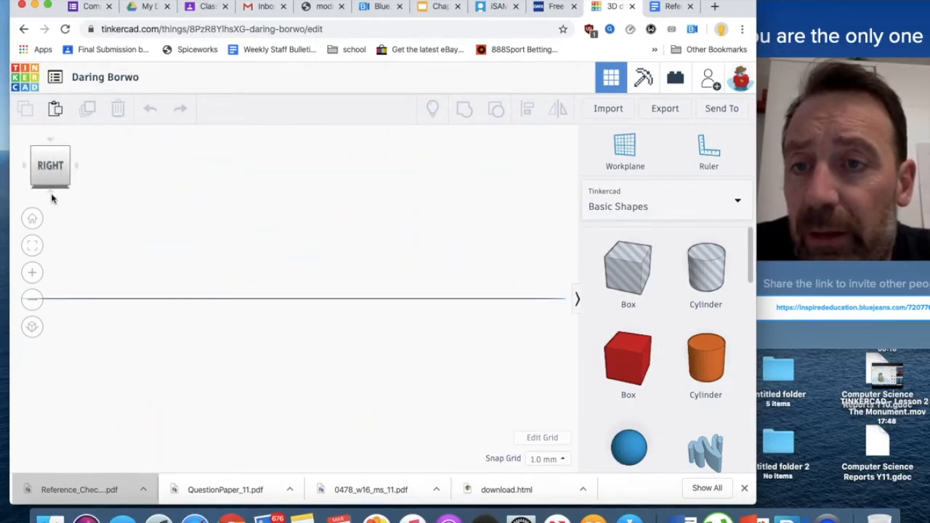
pyautogui.click(32, 219)
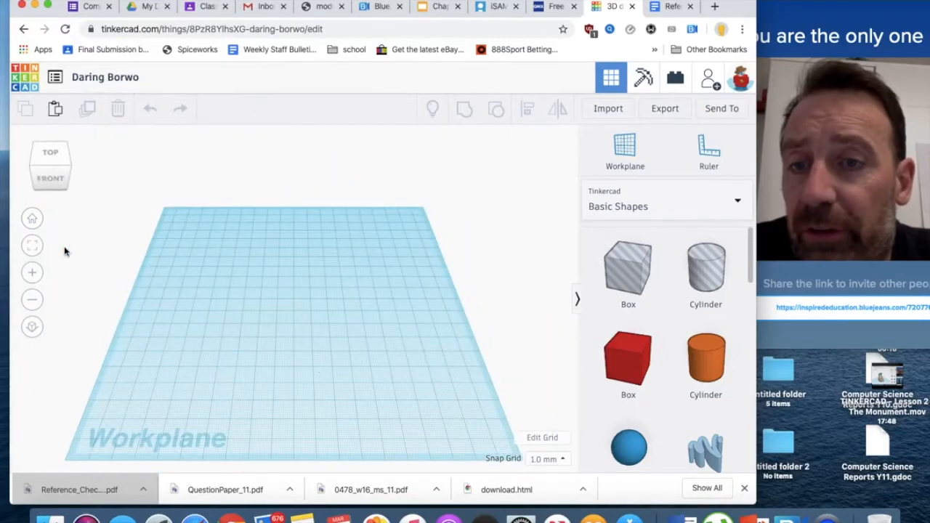
pyautogui.click(32, 327)
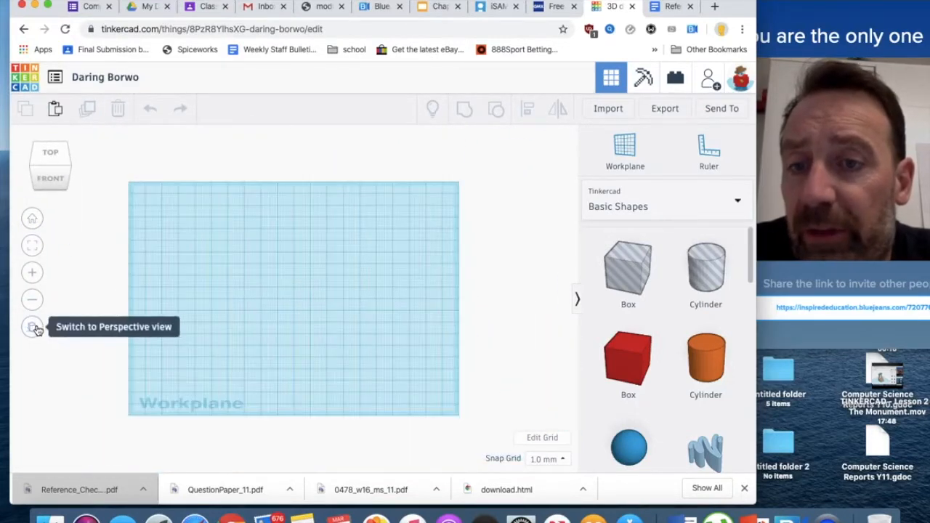
pyautogui.click(32, 327)
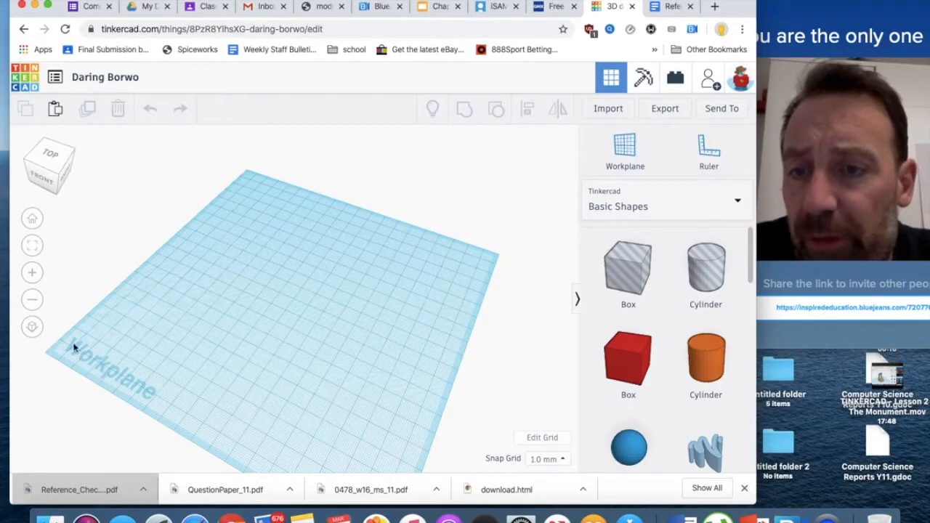
pyautogui.moveTo(157, 404)
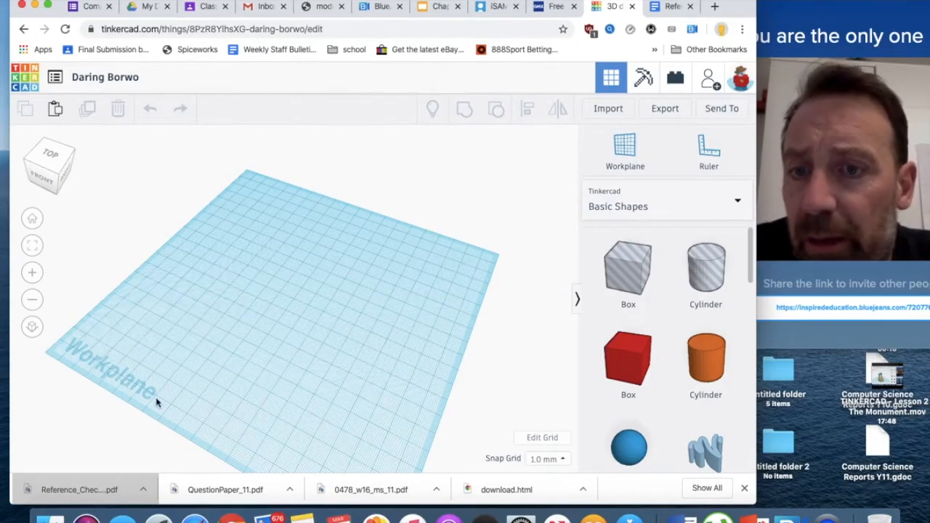
pyautogui.moveTo(271, 193)
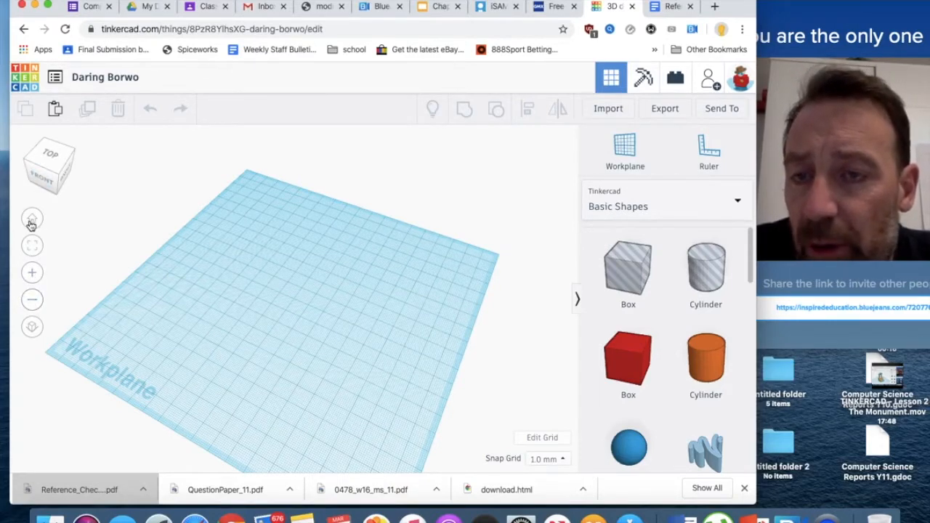
pyautogui.moveTo(32, 245)
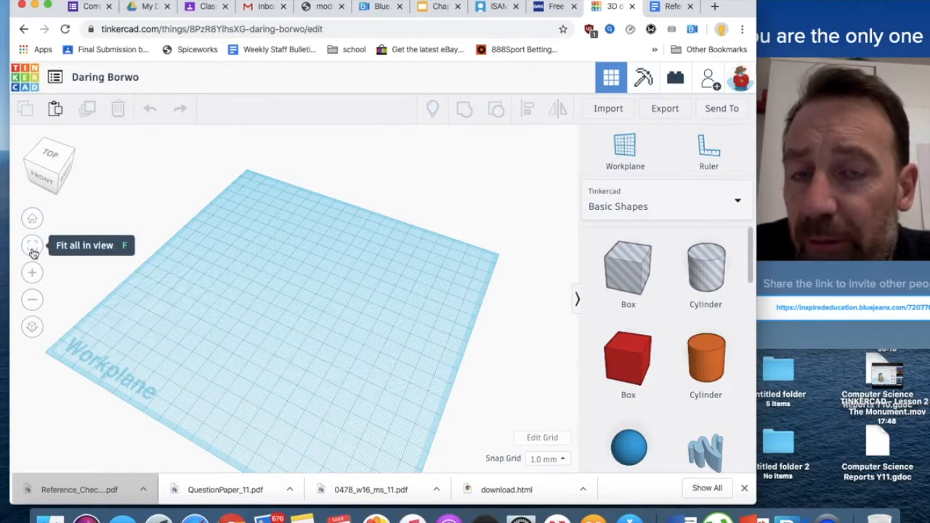
pyautogui.moveTo(342, 365)
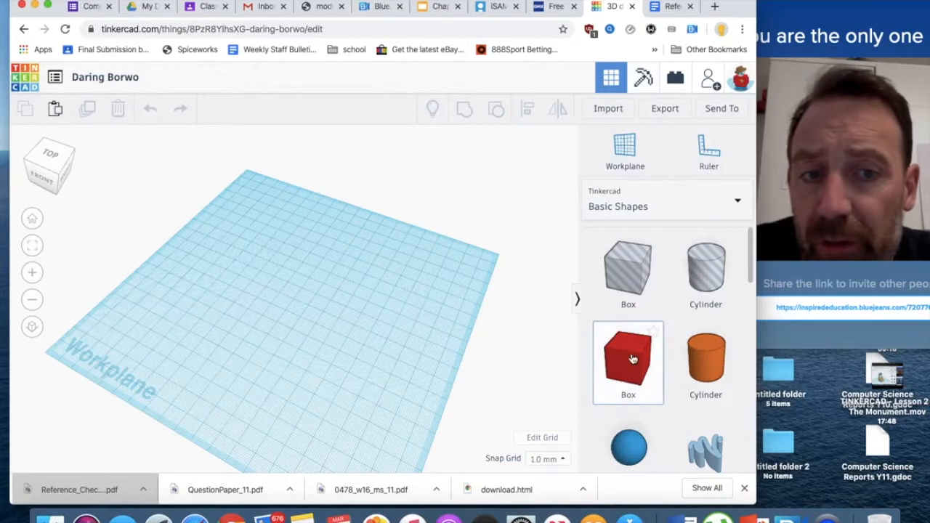
pyautogui.moveTo(628, 362); pyautogui.dragTo(356, 291)
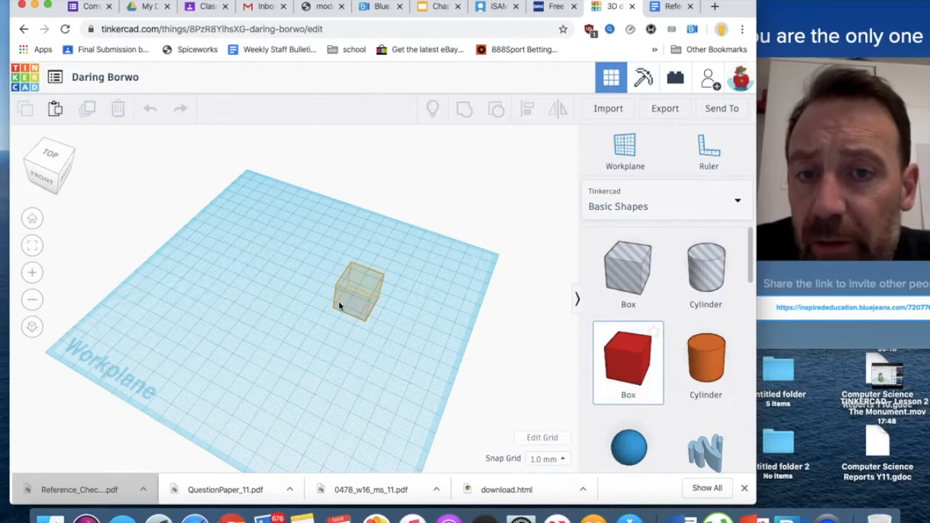
pyautogui.moveTo(356, 290); pyautogui.dragTo(298, 298)
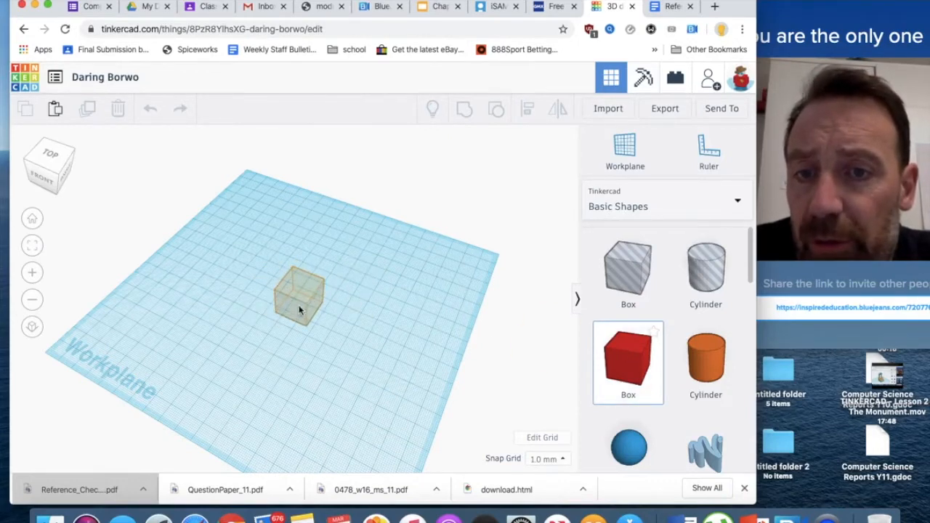
pyautogui.click(298, 295)
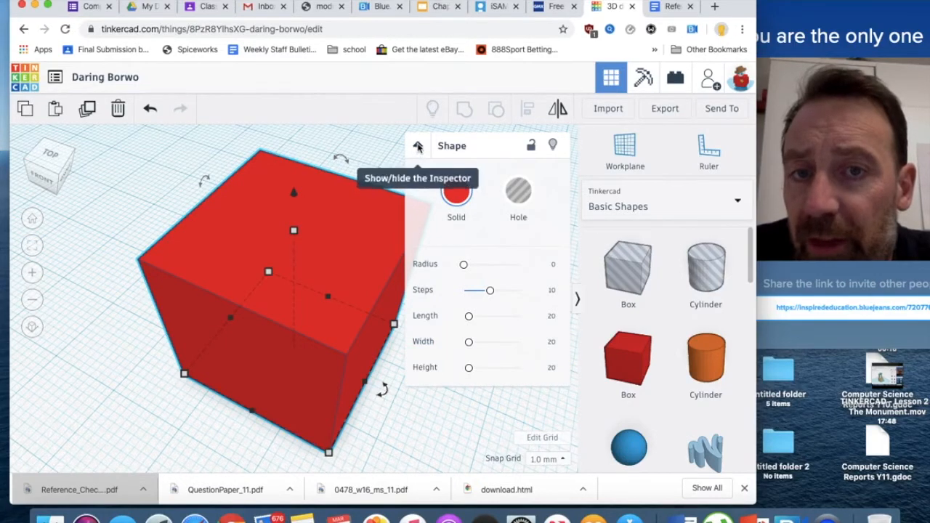
pyautogui.click(417, 145)
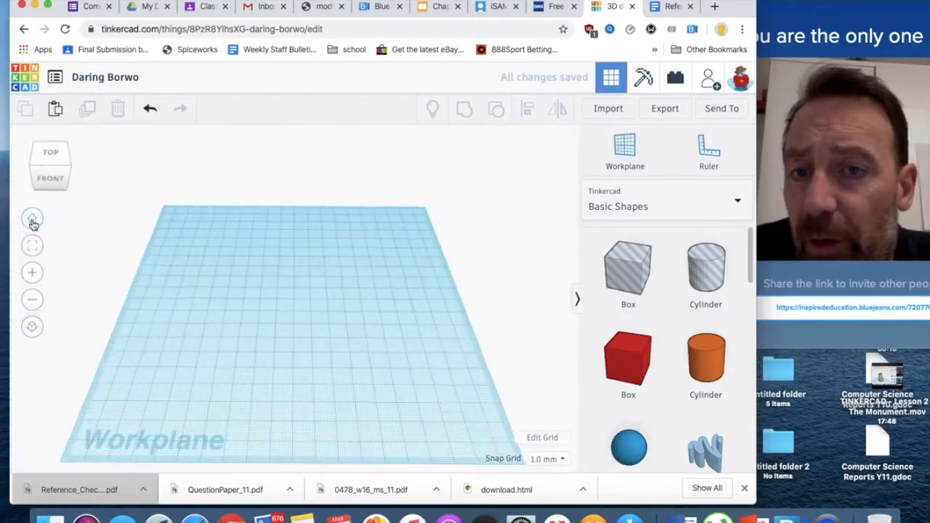
pyautogui.click(32, 218)
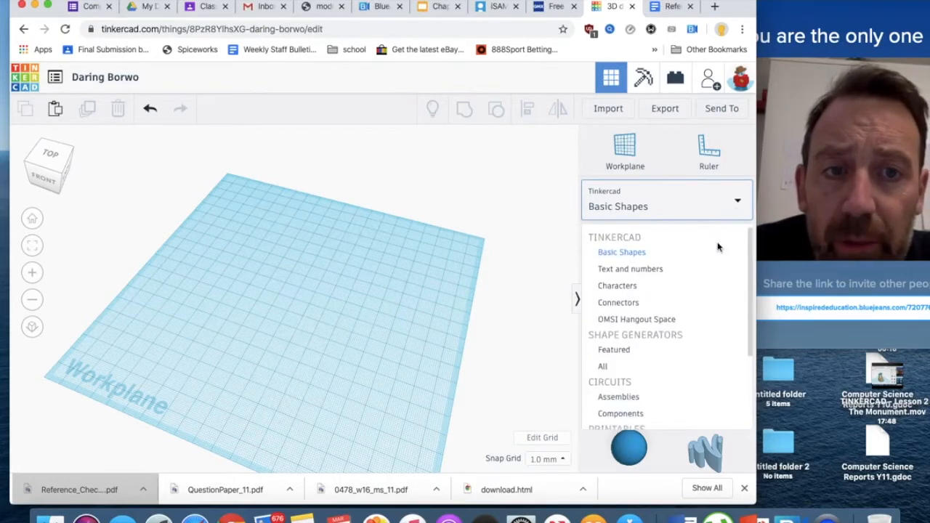
pyautogui.scroll(-3)
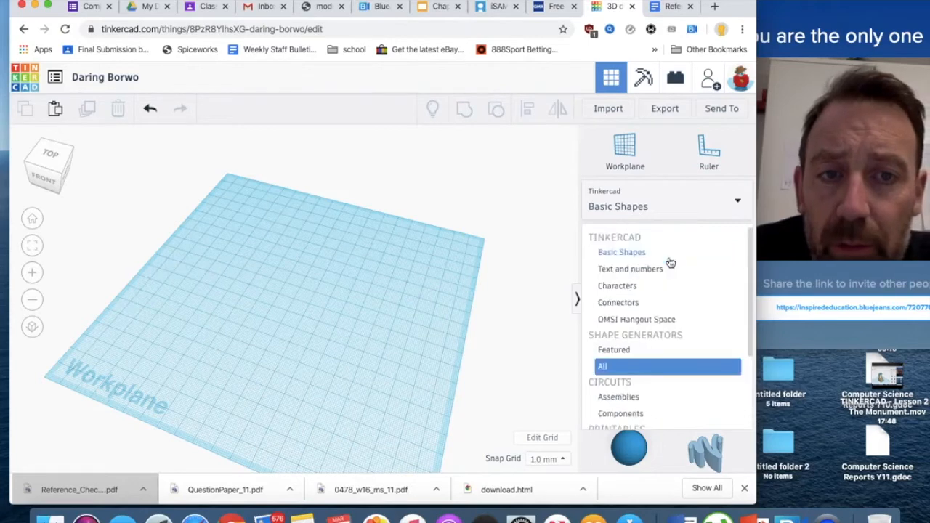
pyautogui.click(617, 285)
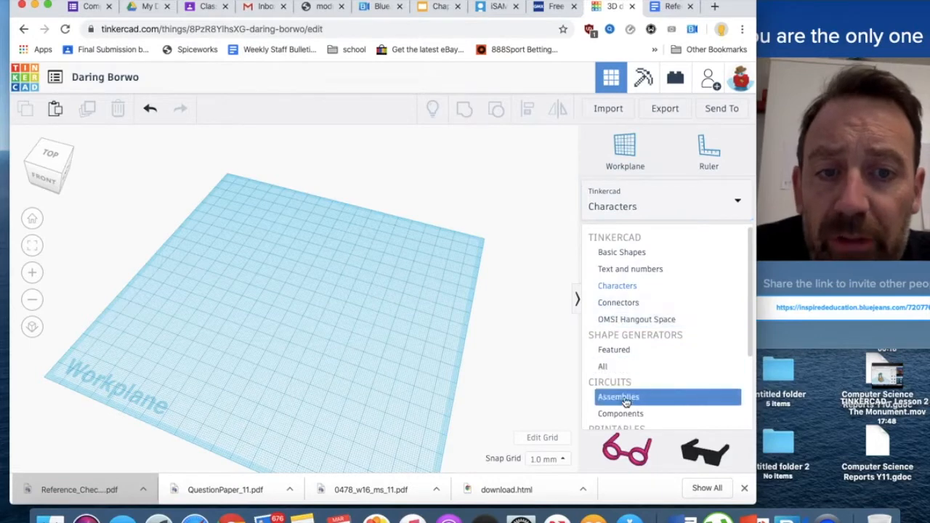
pyautogui.moveTo(614, 349)
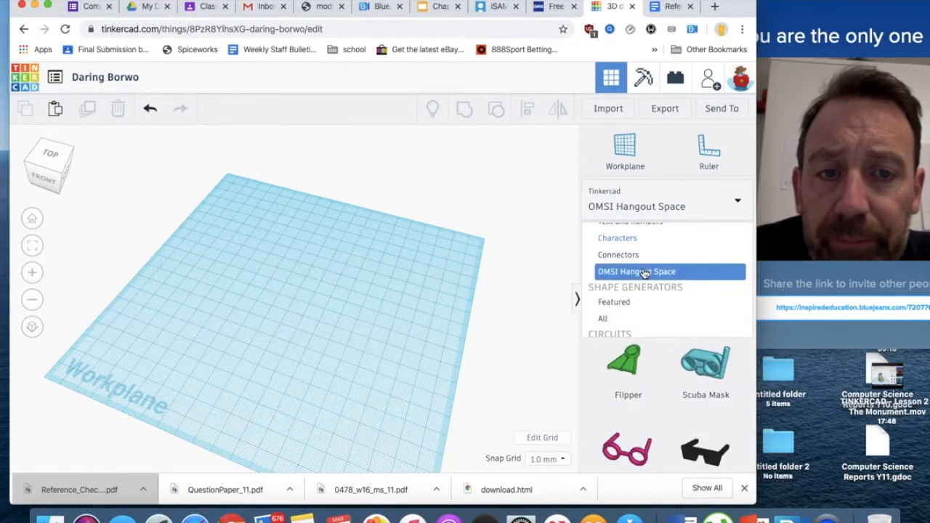
pyautogui.click(636, 271)
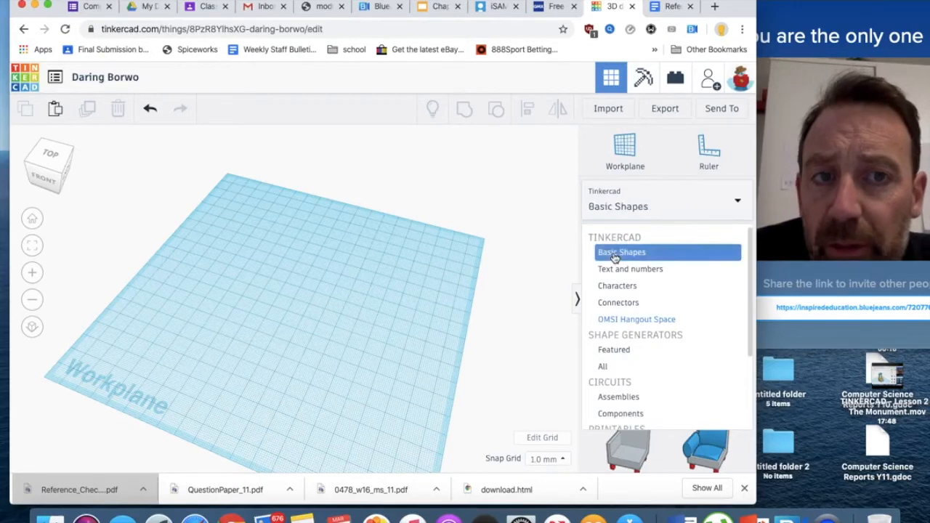
pyautogui.click(621, 252)
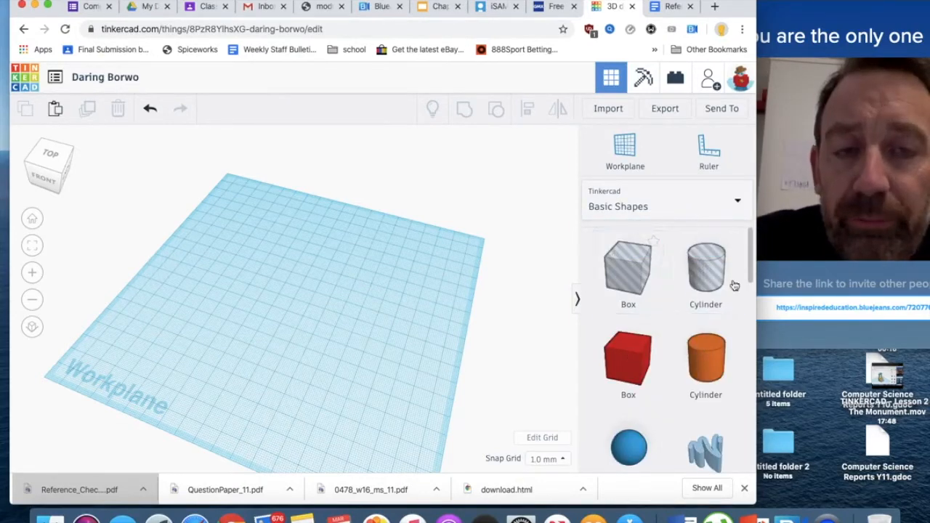
pyautogui.click(628, 273)
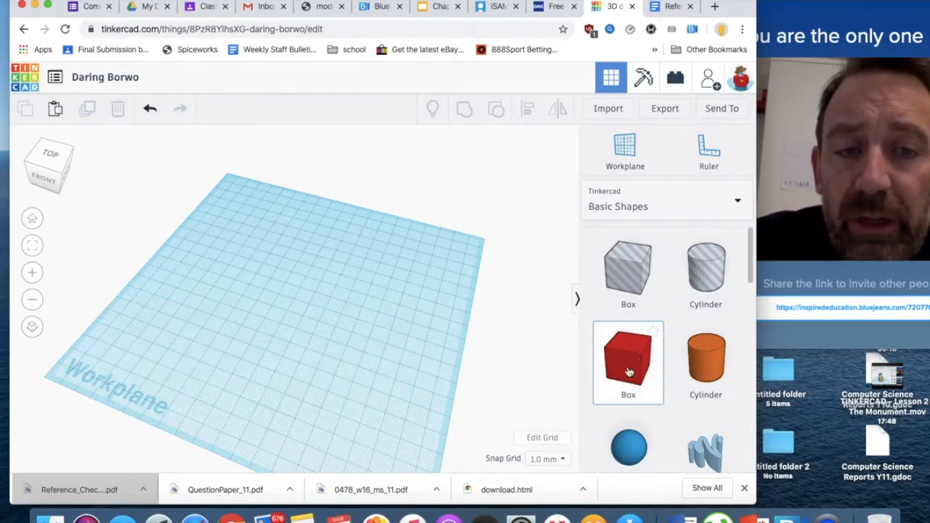
# Place a red box on the workplane and set its length to 40 mm
pyautogui.moveTo(629, 363); pyautogui.dragTo(304, 314)
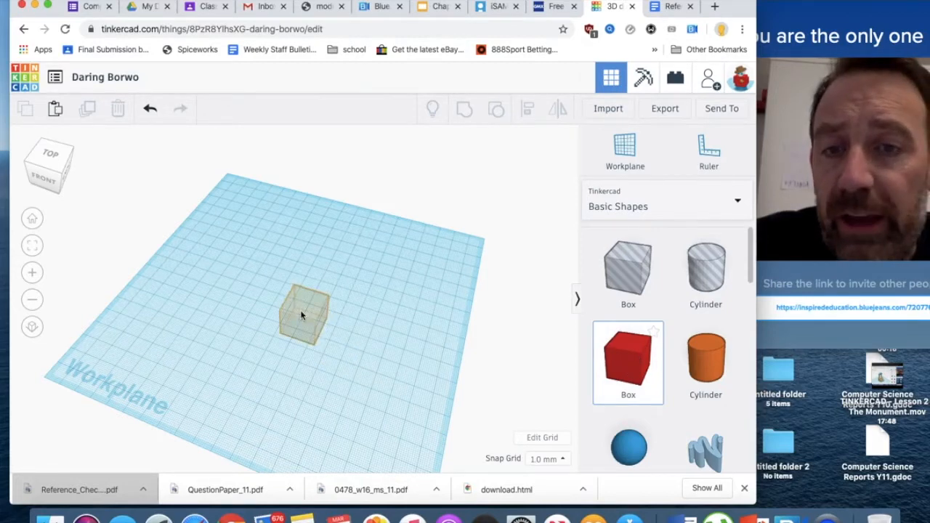
pyautogui.moveTo(304, 316); pyautogui.dragTo(294, 298)
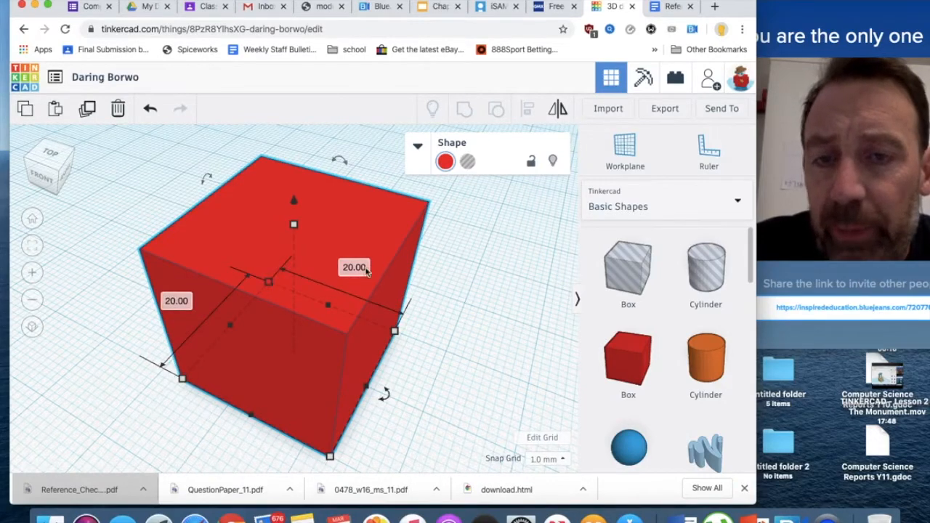
pyautogui.click(354, 268)
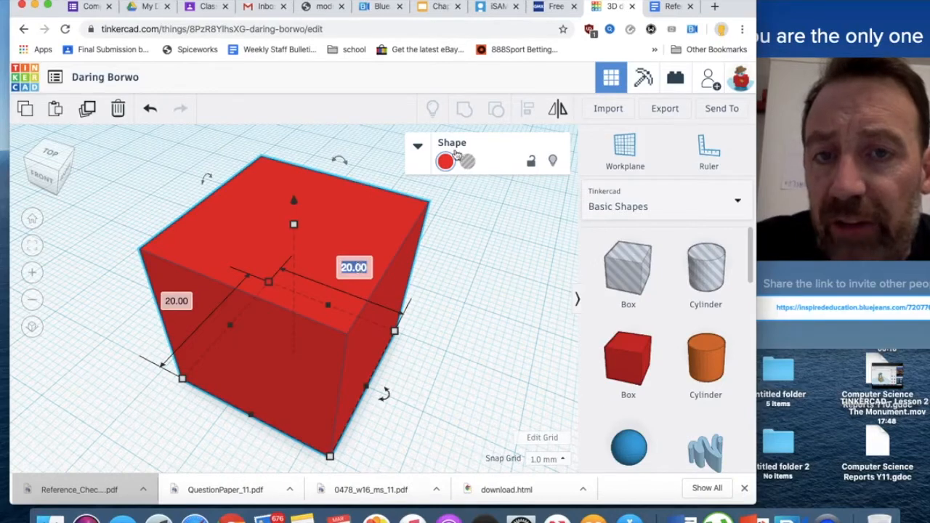
pyautogui.click(418, 147)
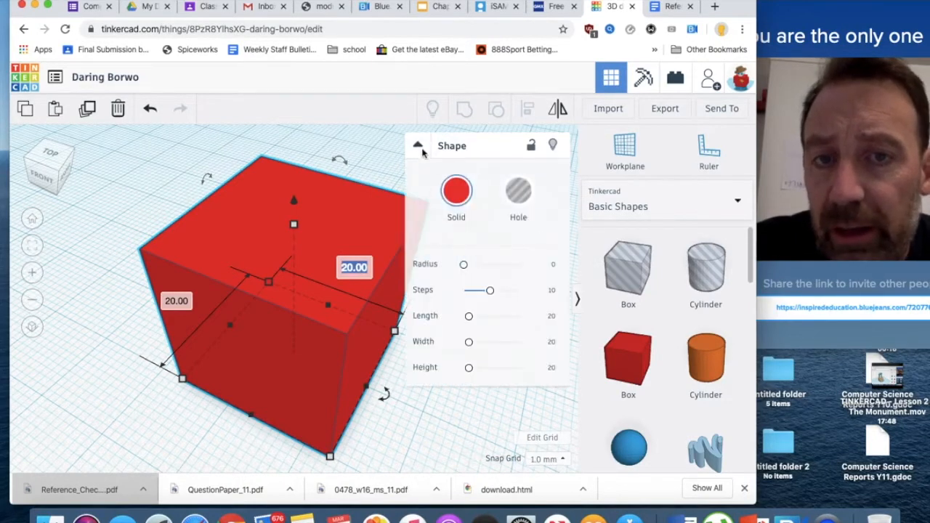
pyautogui.click(417, 145)
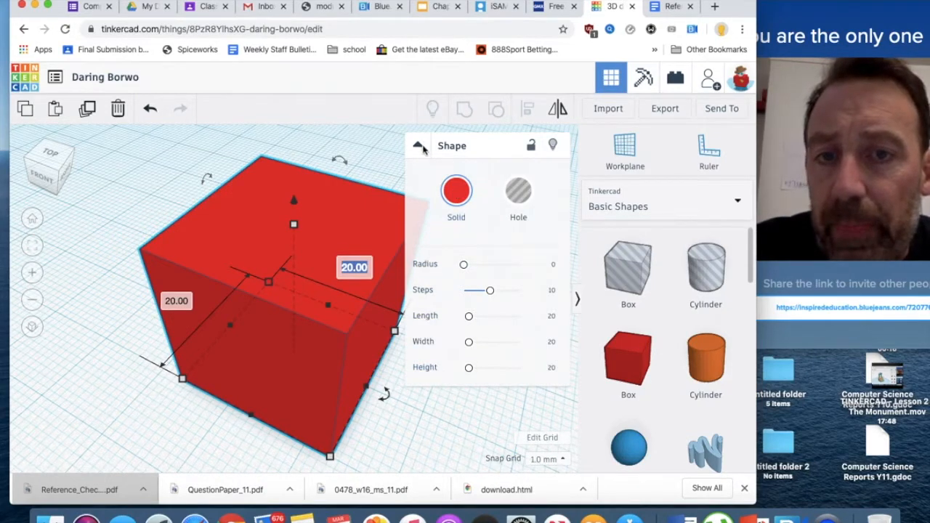
pyautogui.click(418, 146)
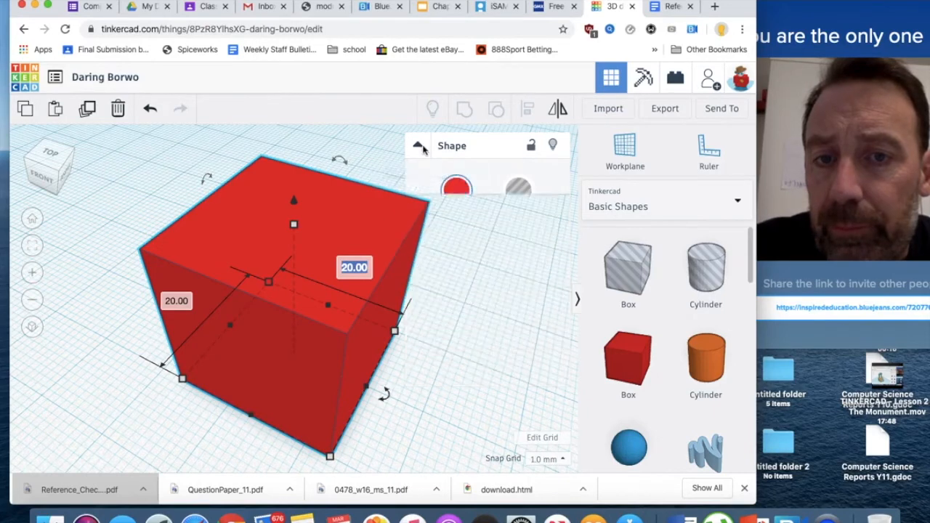
pyautogui.click(418, 145)
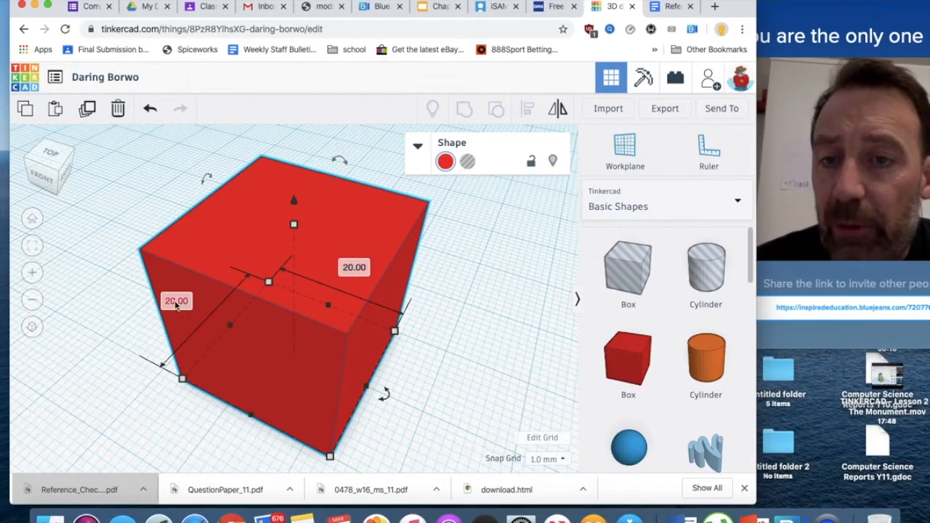
pyautogui.write('40')
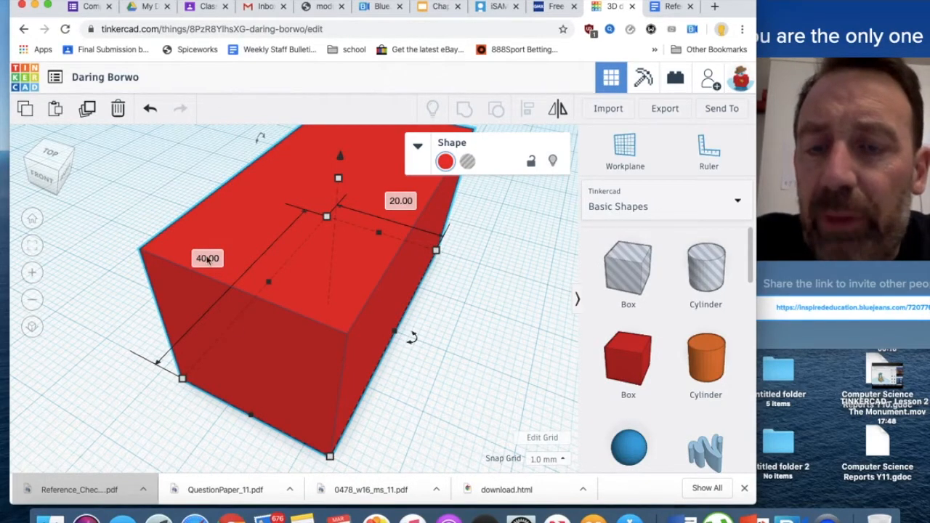
pyautogui.moveTo(289, 222)
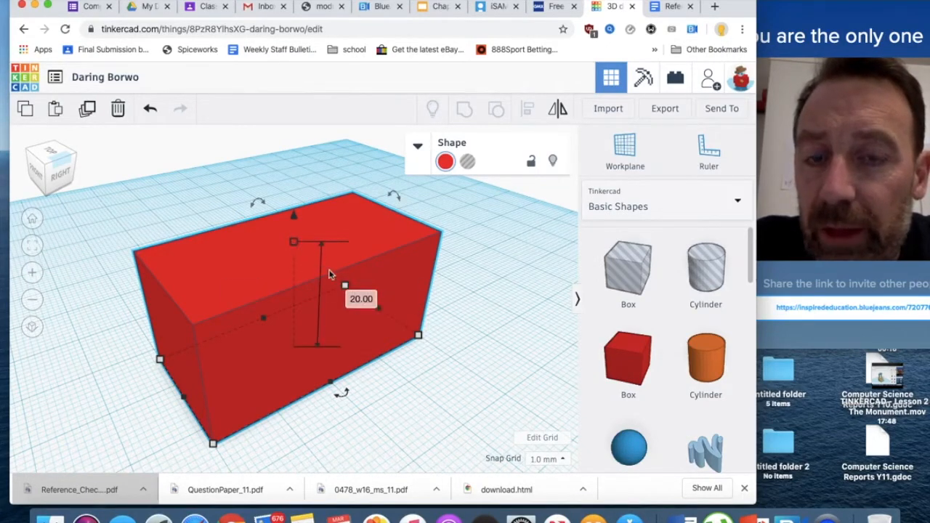
# Change the red box's height from 20 mm to 30 mm
pyautogui.click(361, 298)
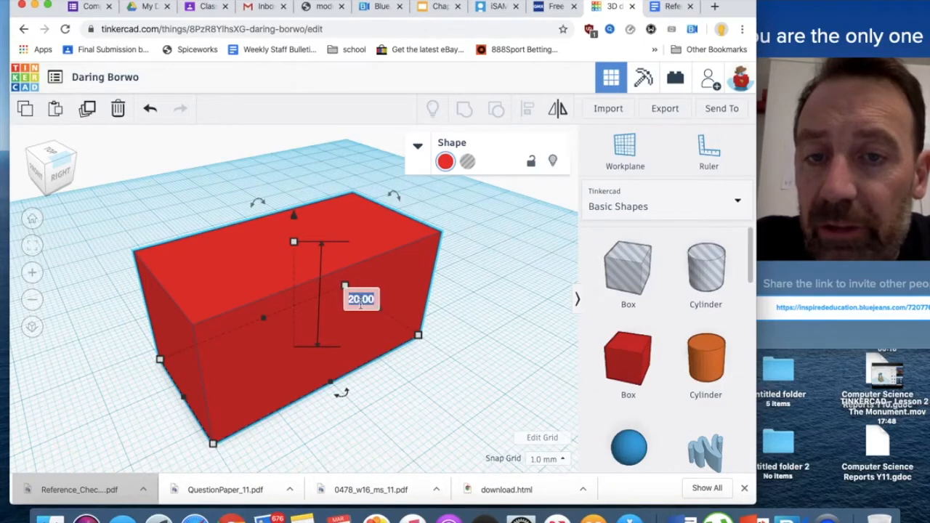
pyautogui.write('30')
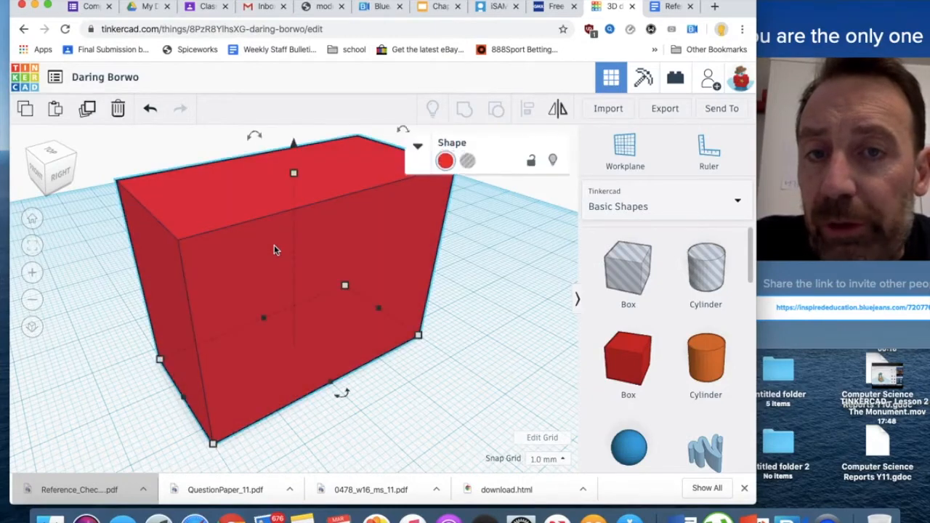
# Recolour the box purple, browse custom colours, then settle on dark orange
pyautogui.click(445, 161)
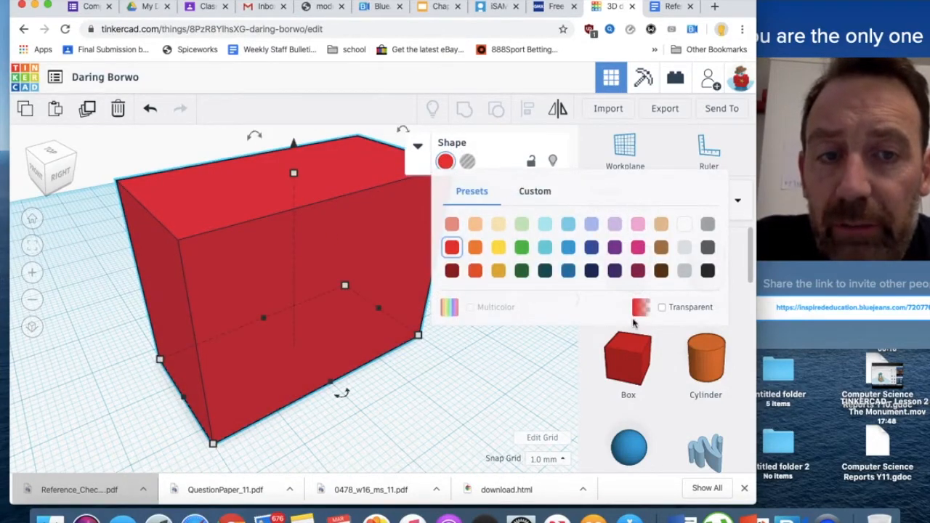
pyautogui.click(614, 247)
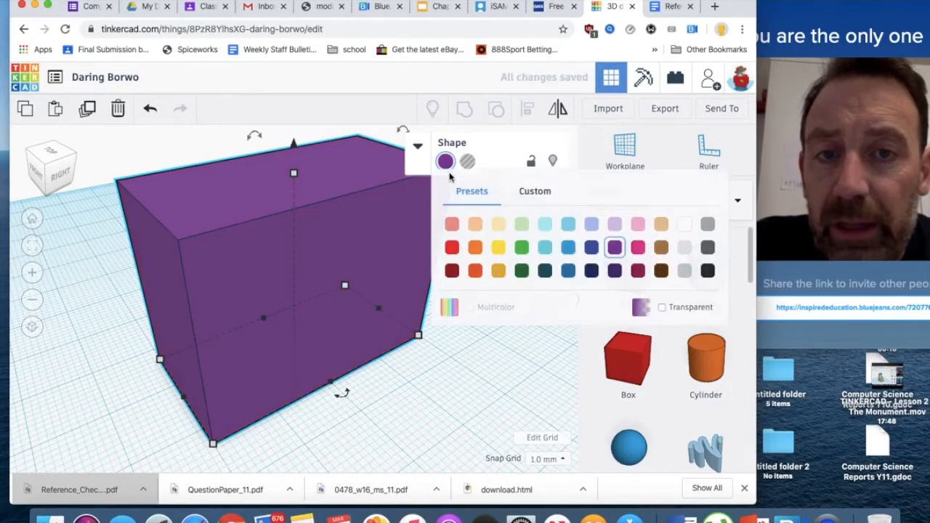
pyautogui.click(535, 191)
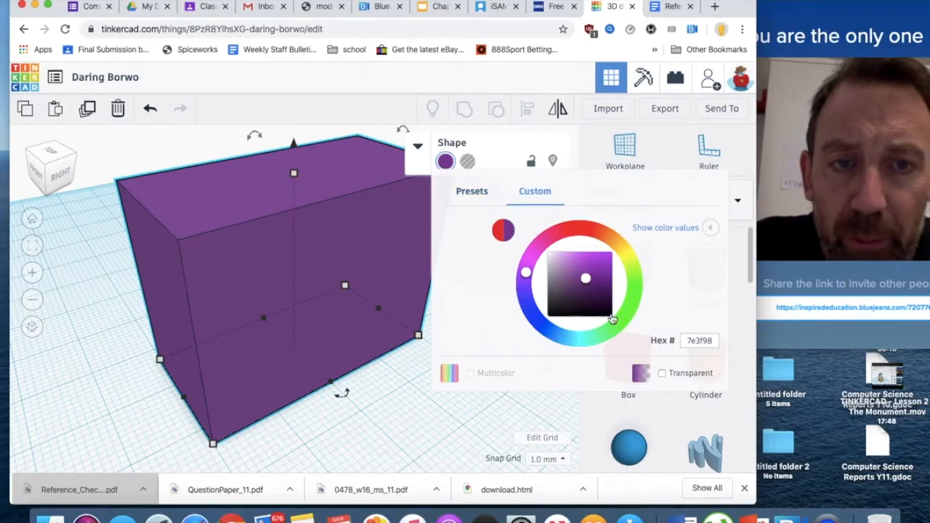
pyautogui.click(472, 191)
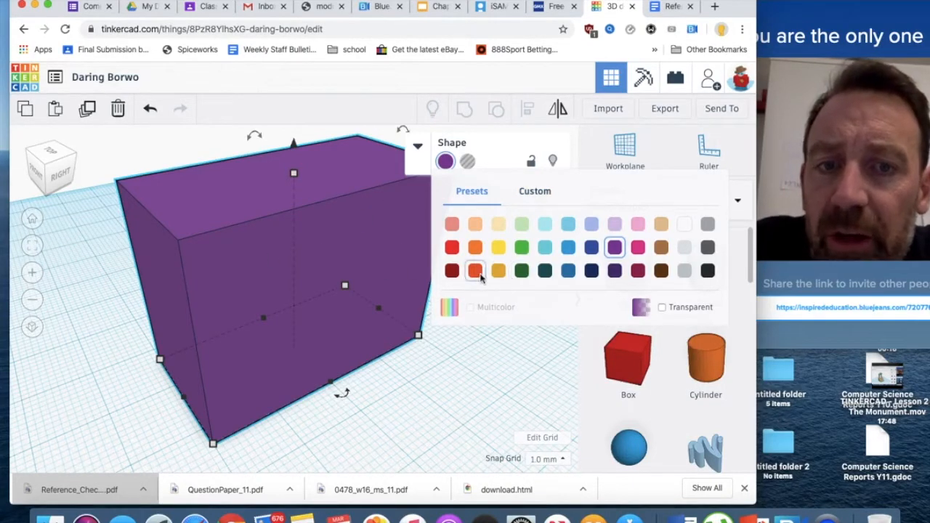
pyautogui.click(475, 270)
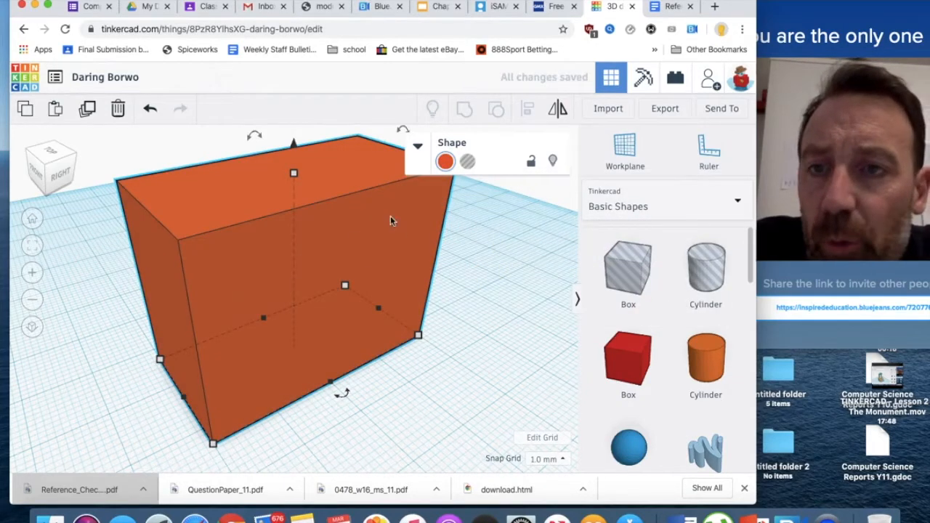
pyautogui.moveTo(289, 167)
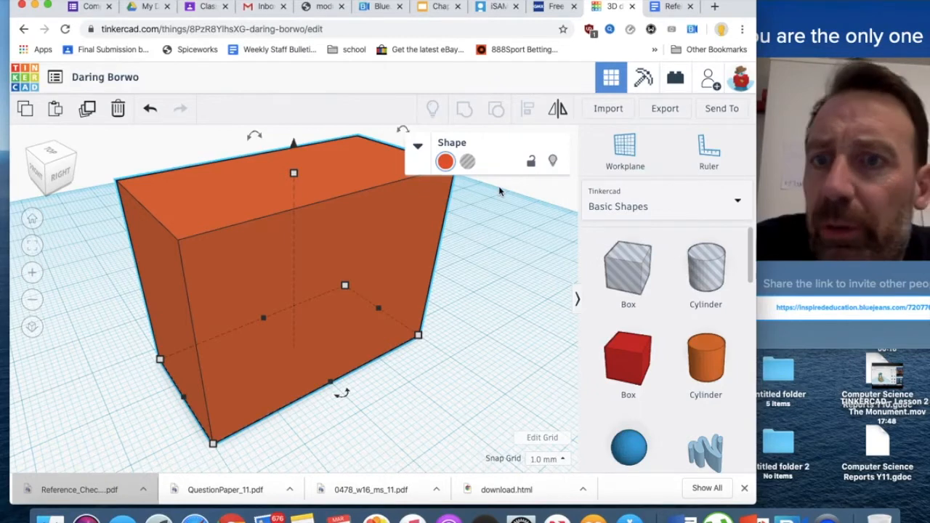
pyautogui.moveTo(336, 176)
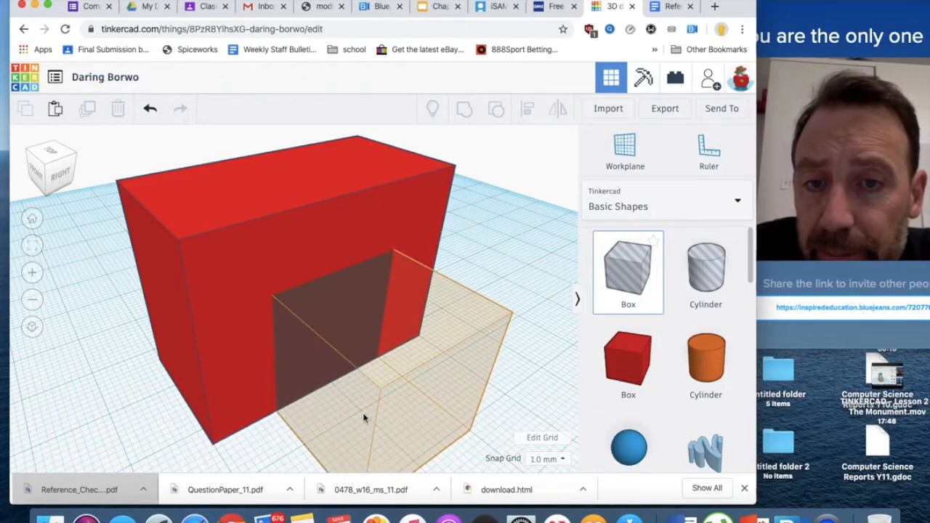
# Drop a second box against the house front and set it to Hole
pyautogui.click(363, 415)
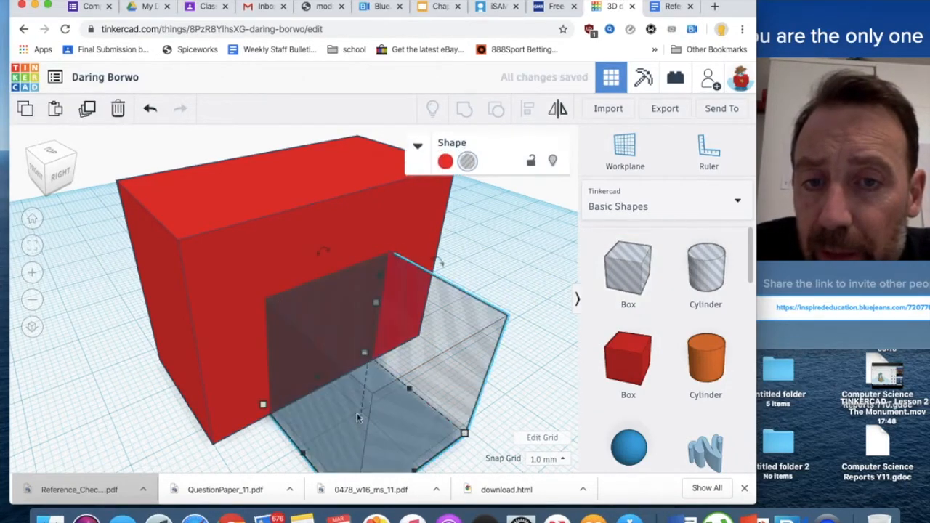
pyautogui.moveTo(385, 362)
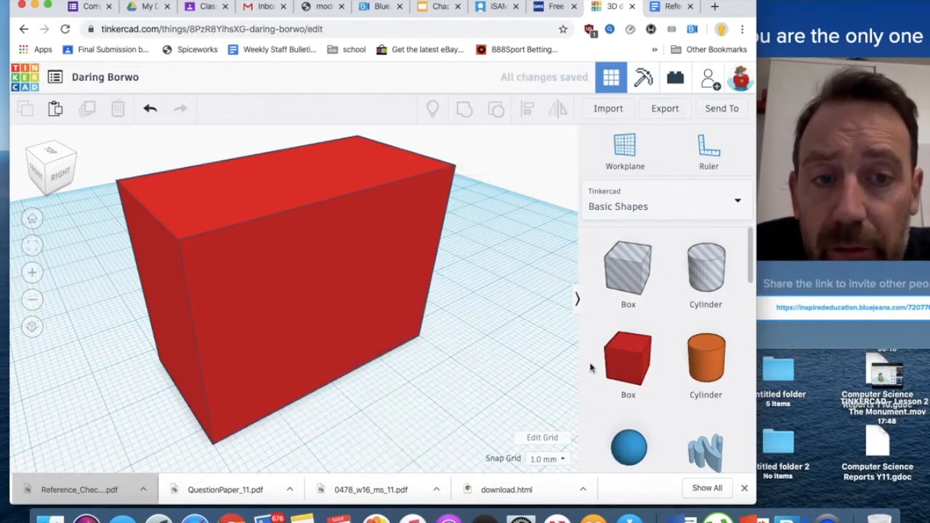
pyautogui.click(628, 362)
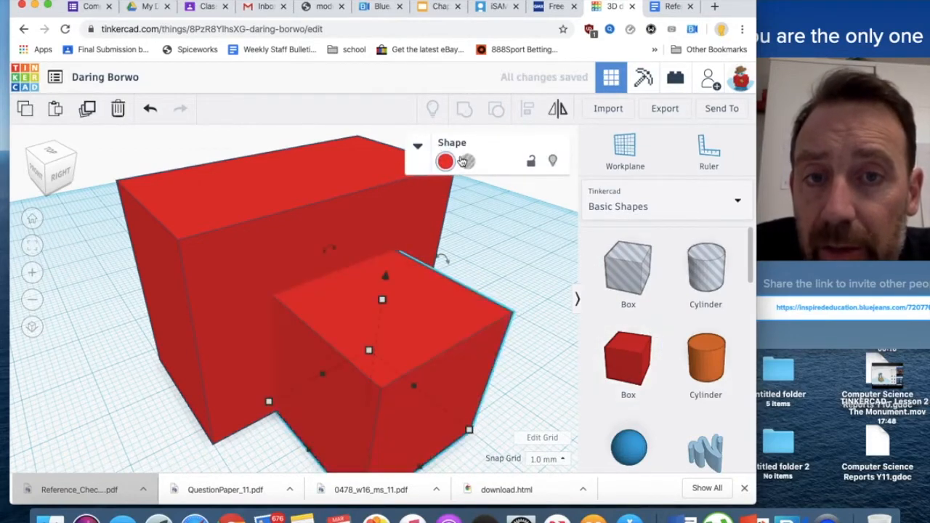
pyautogui.click(467, 161)
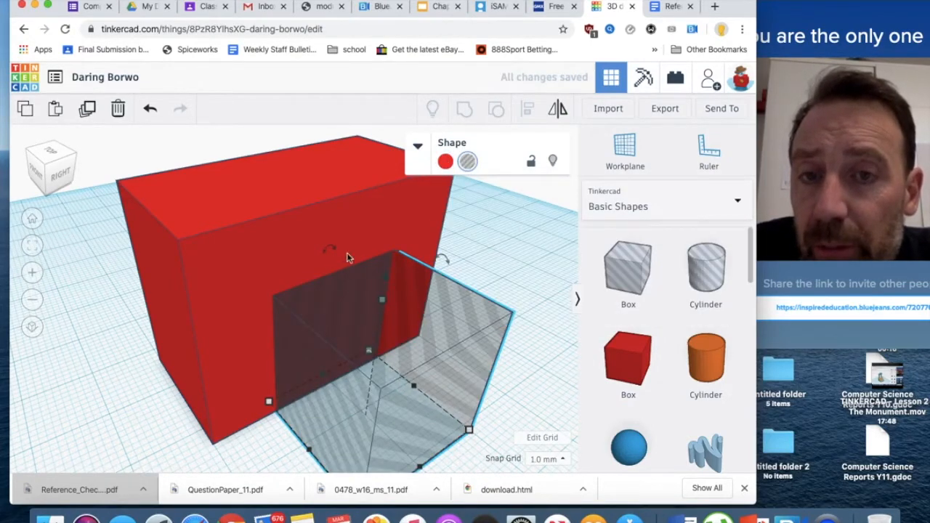
pyautogui.moveTo(467, 160)
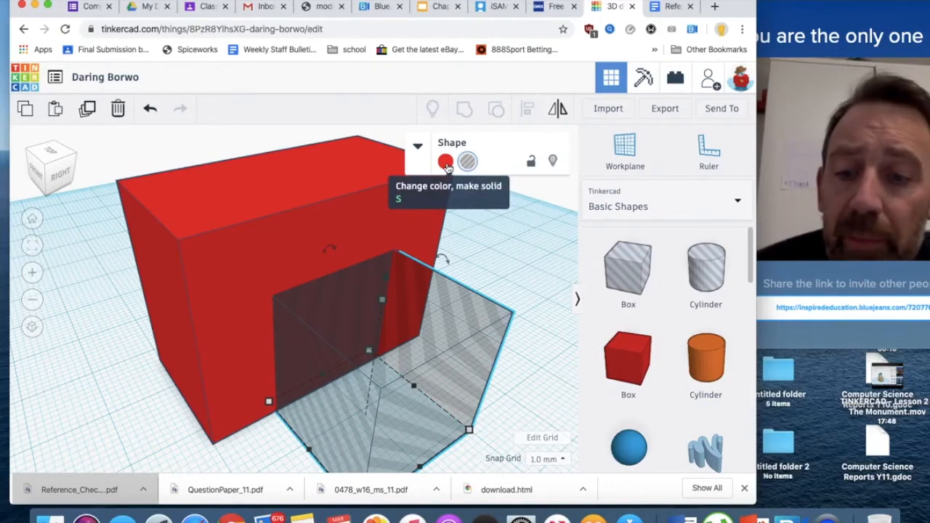
pyautogui.click(467, 161)
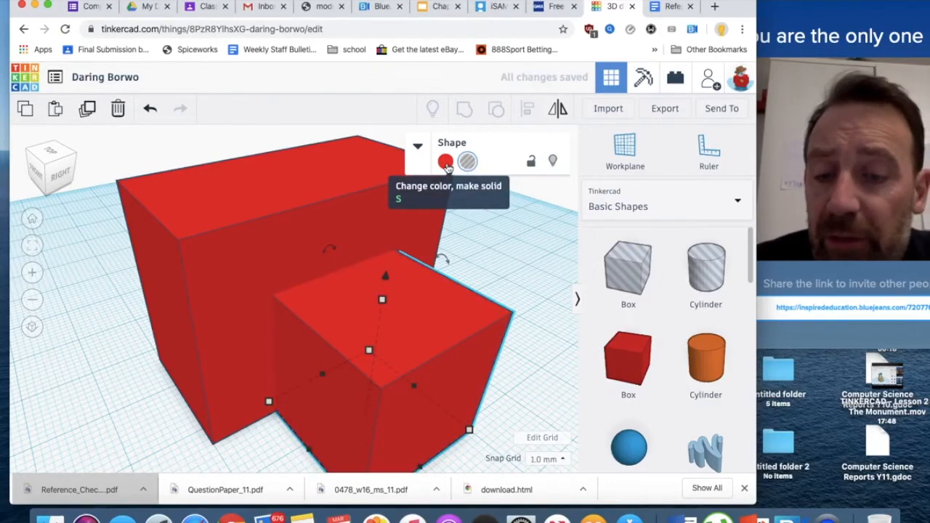
pyautogui.click(467, 161)
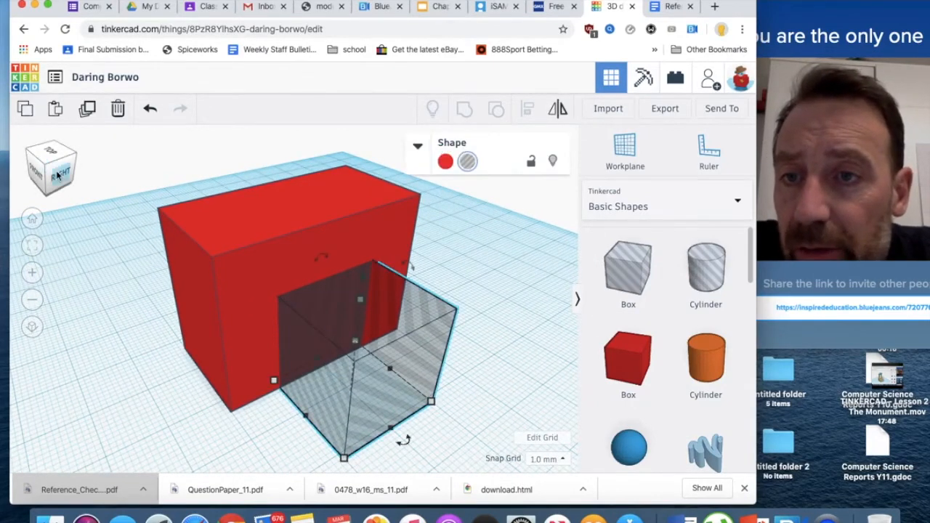
# From the front view, set the hole box's length to 60 mm
pyautogui.click(62, 173)
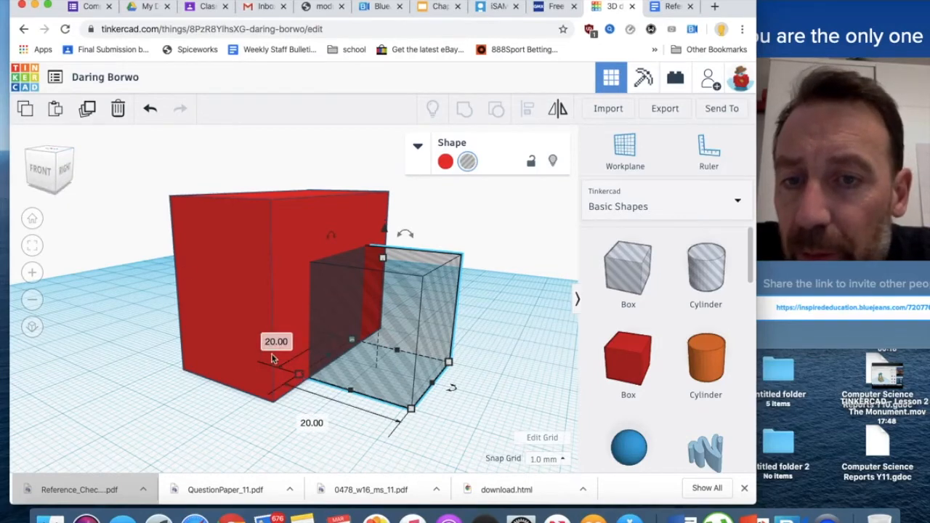
pyautogui.click(311, 423)
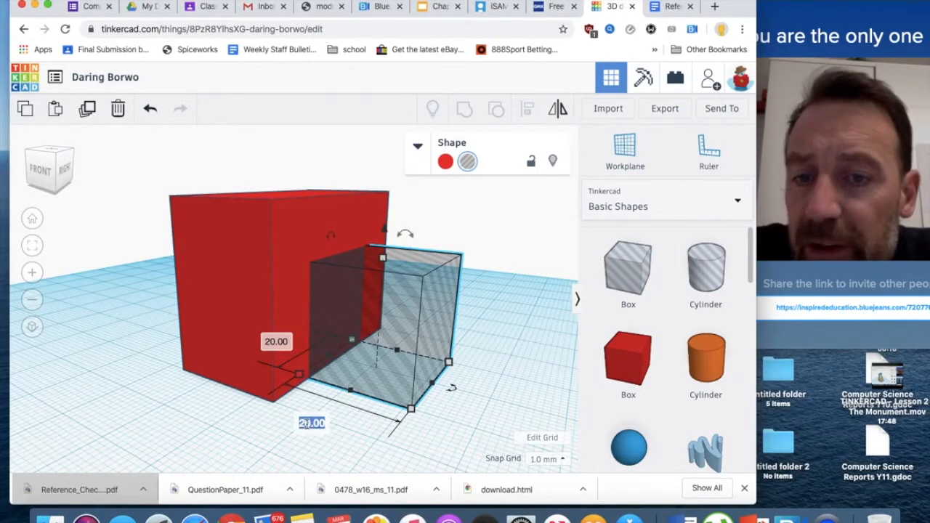
pyautogui.write('60')
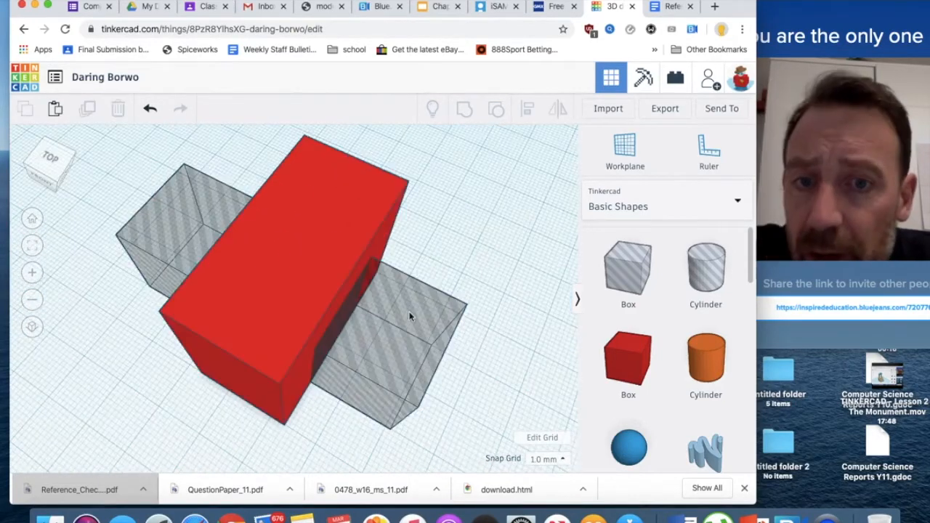
# Group the red box with the hole boxes to cut the doorway, then deselect
pyautogui.click(396, 319)
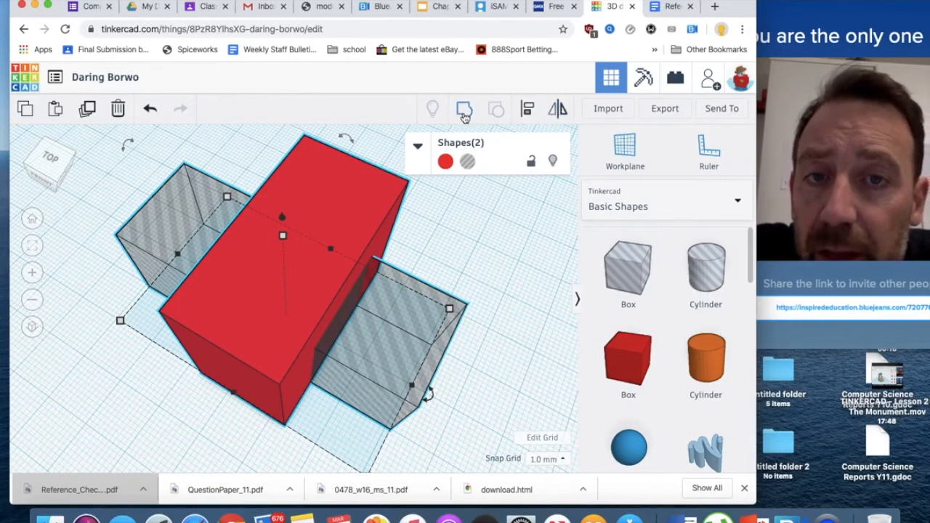
pyautogui.moveTo(464, 109)
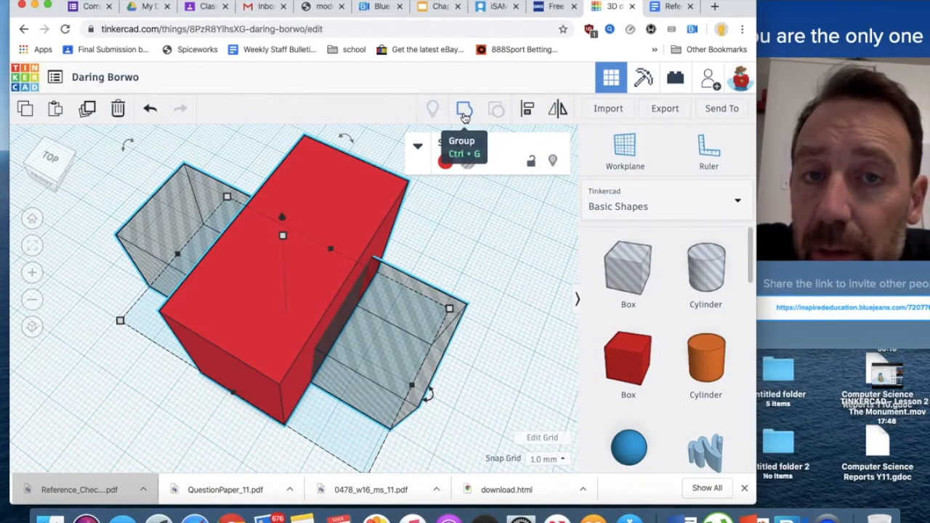
pyautogui.click(464, 109)
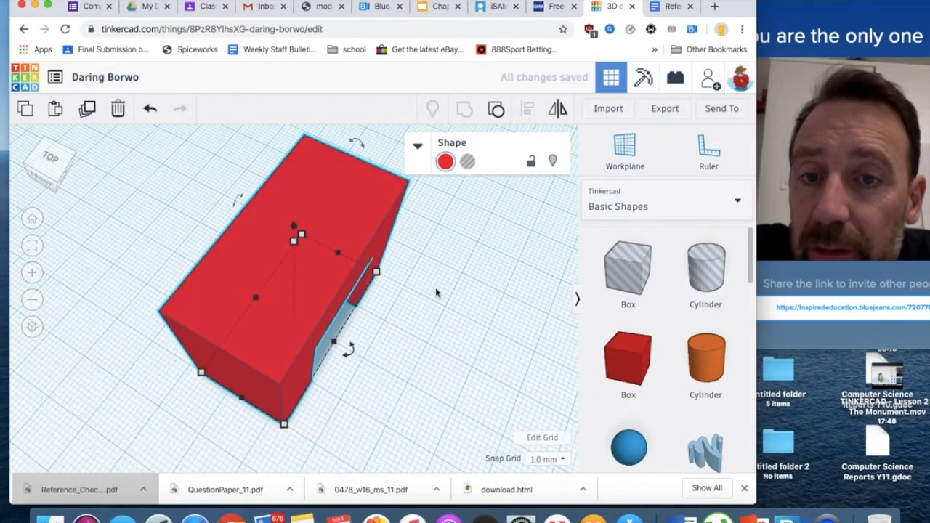
pyautogui.click(436, 293)
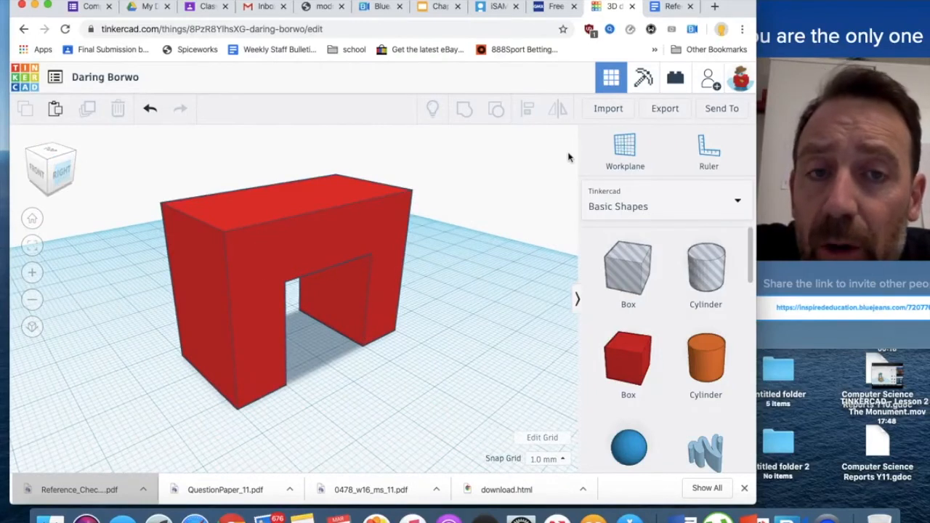
pyautogui.moveTo(398, 139)
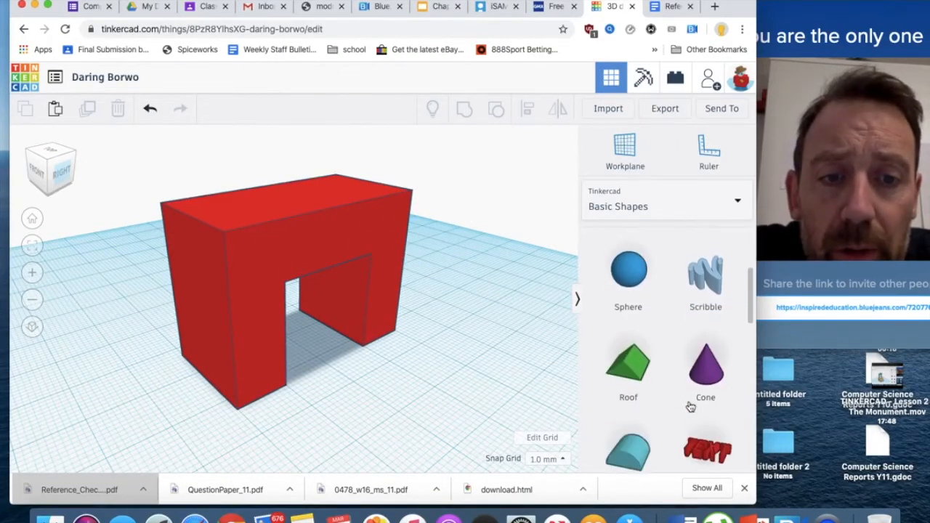
# Add a Roof shape from Basic Shapes and rotate it about 90° to match the house
pyautogui.scroll(-3)
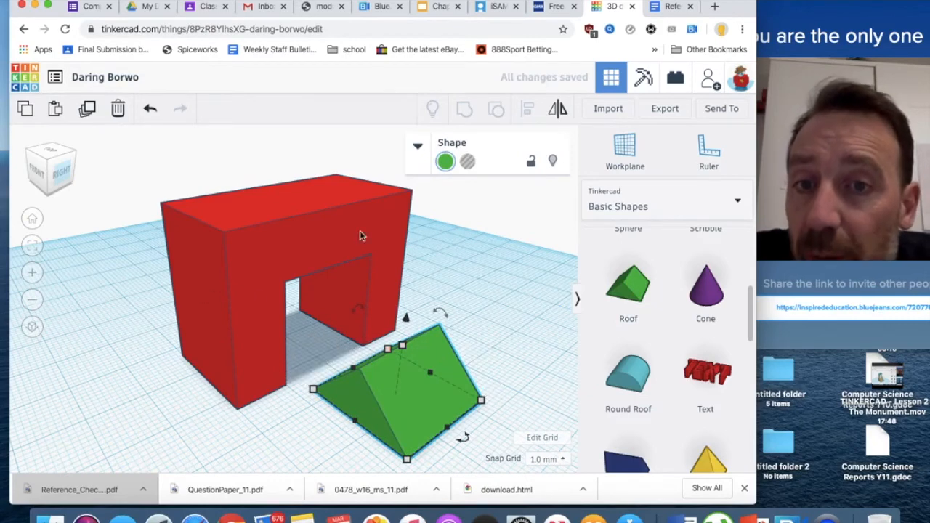
pyautogui.moveTo(343, 424)
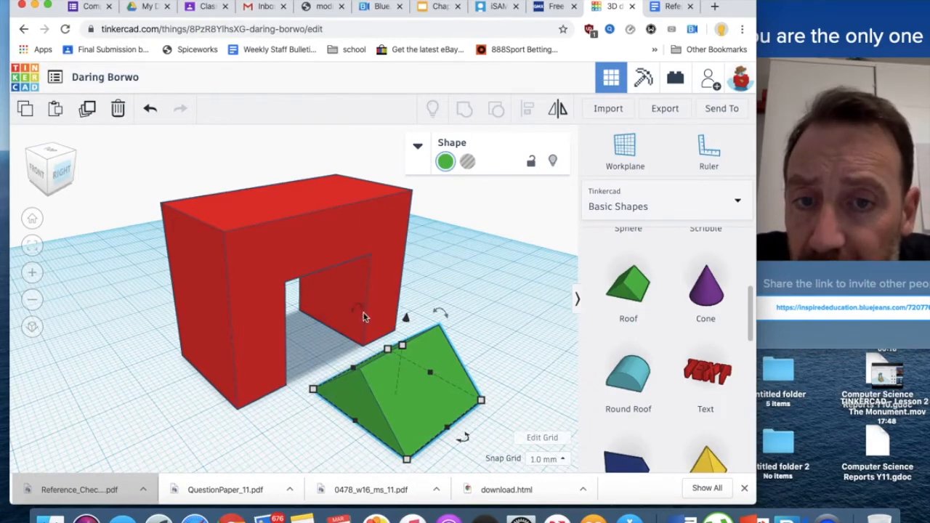
pyautogui.moveTo(473, 436)
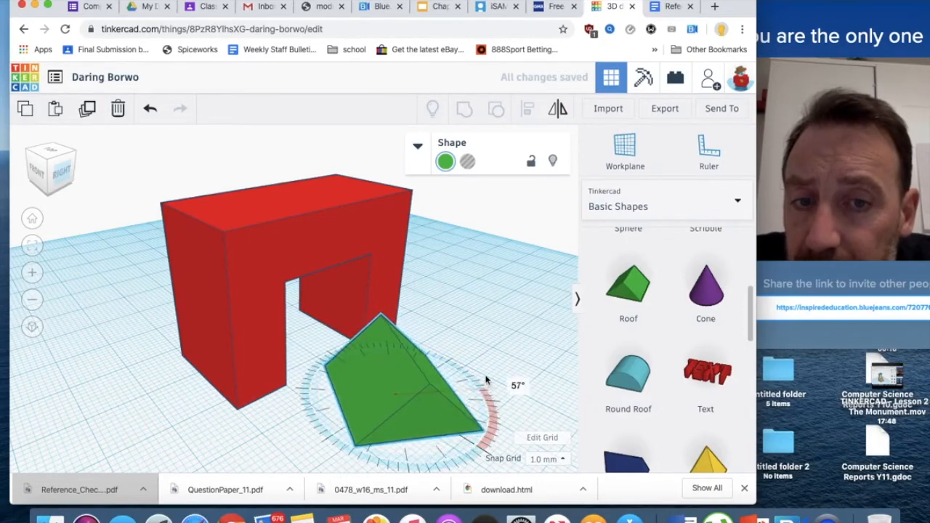
pyautogui.moveTo(487, 381); pyautogui.dragTo(476, 359)
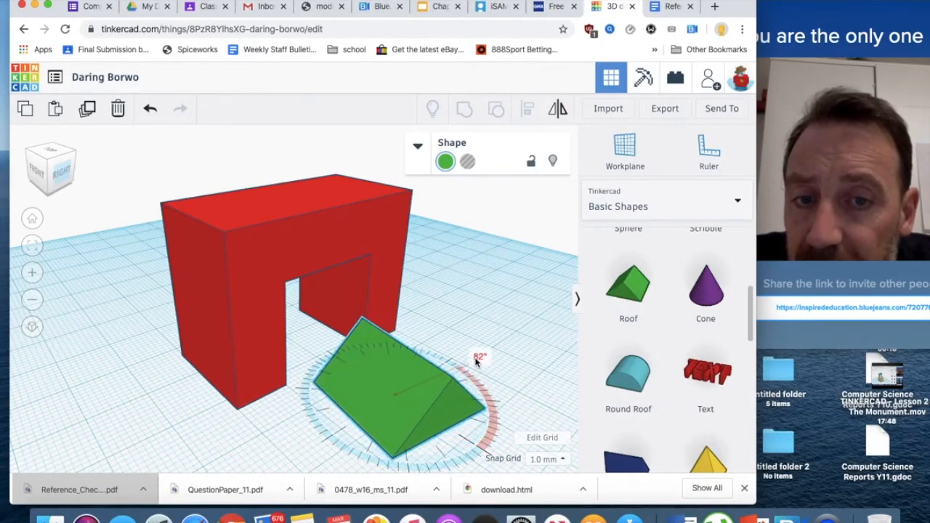
pyautogui.moveTo(476, 356); pyautogui.dragTo(465, 349)
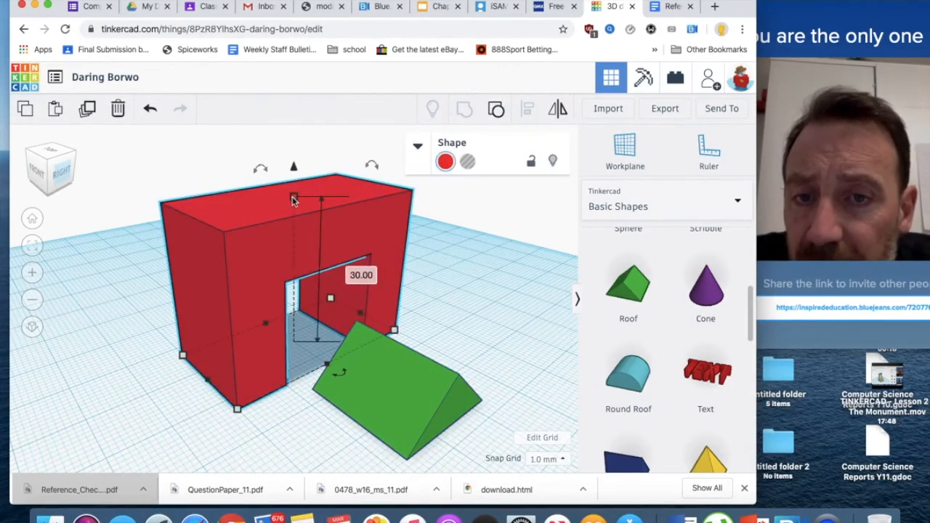
# Raise the selected green roof to 30 mm and position it over the house from Top view
pyautogui.click(498, 305)
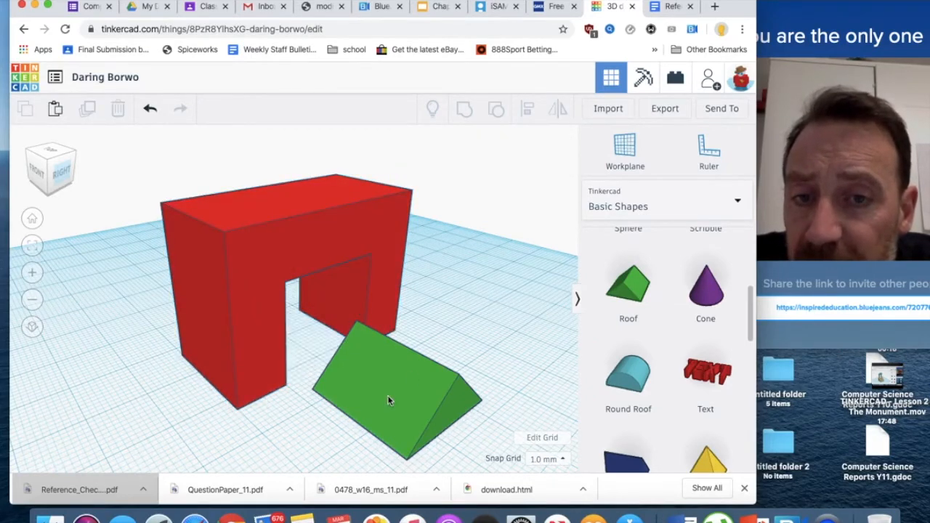
pyautogui.click(389, 400)
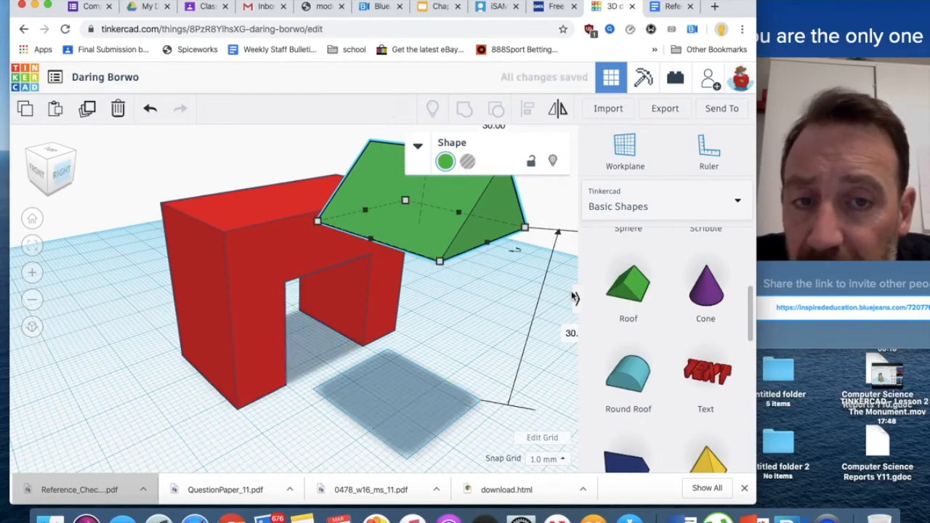
pyautogui.moveTo(469, 327)
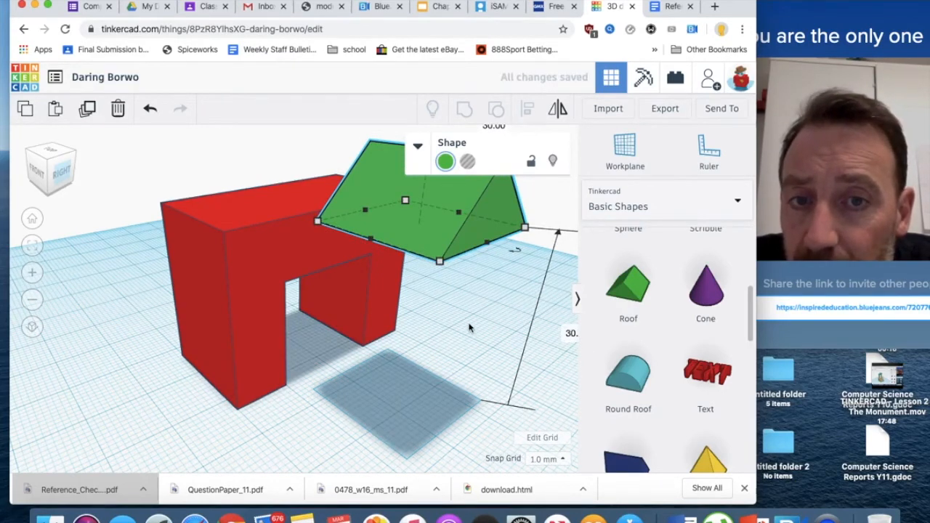
pyautogui.click(468, 327)
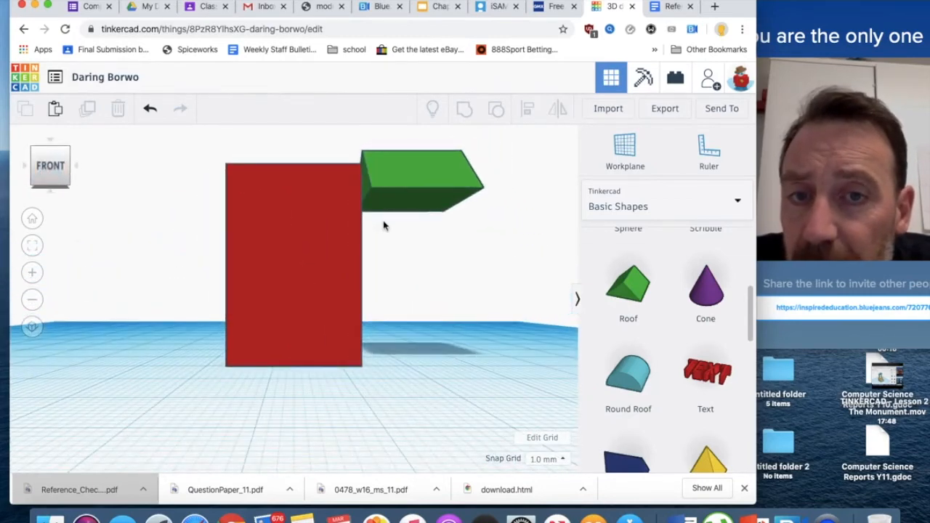
pyautogui.click(421, 182)
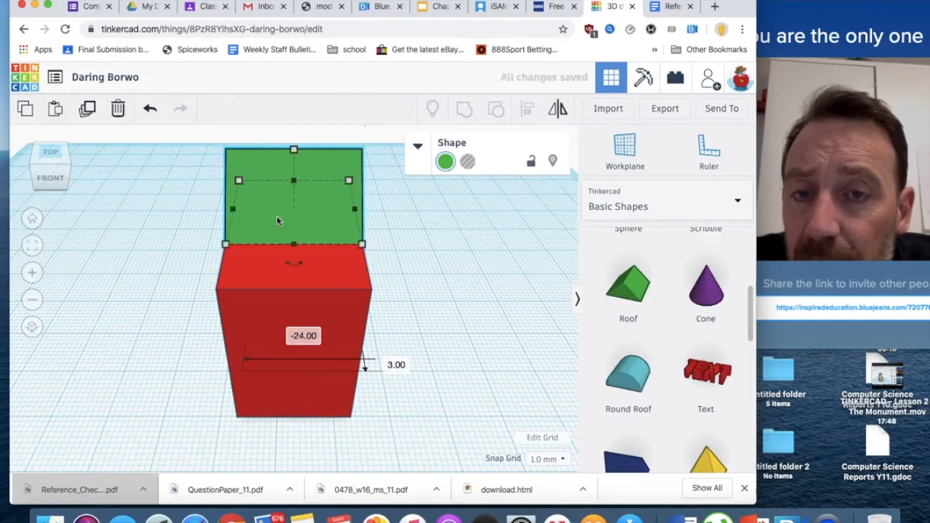
# In Right view, widen the roof to the house width and make its peak taller
pyautogui.click(87, 181)
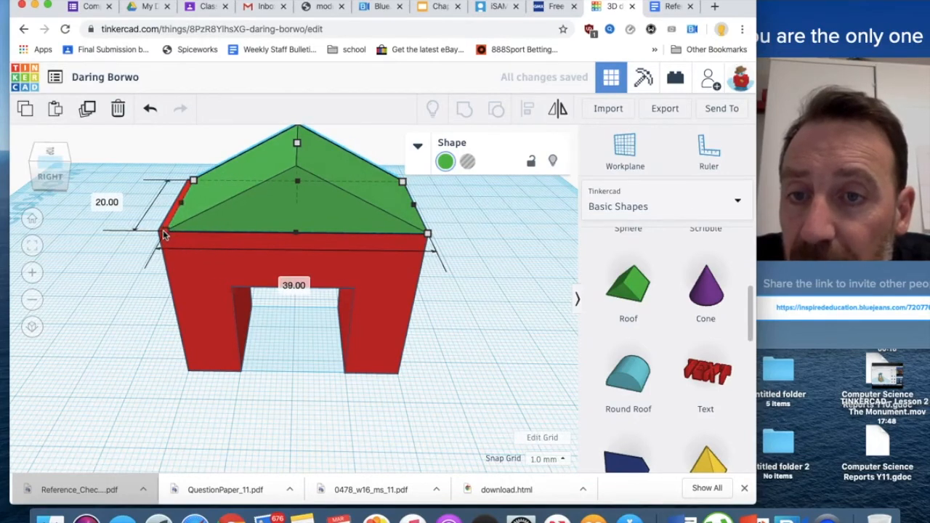
pyautogui.moveTo(164, 233); pyautogui.dragTo(175, 226)
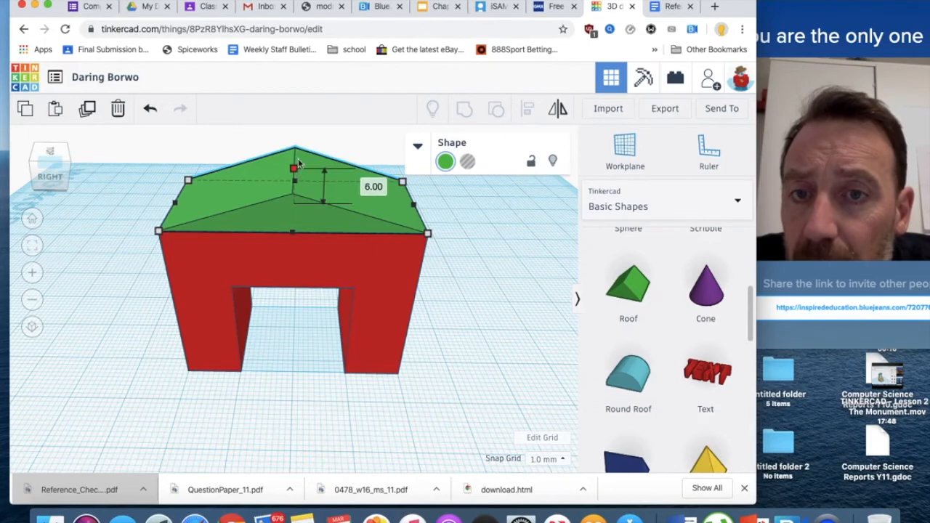
pyautogui.moveTo(295, 169); pyautogui.dragTo(295, 131)
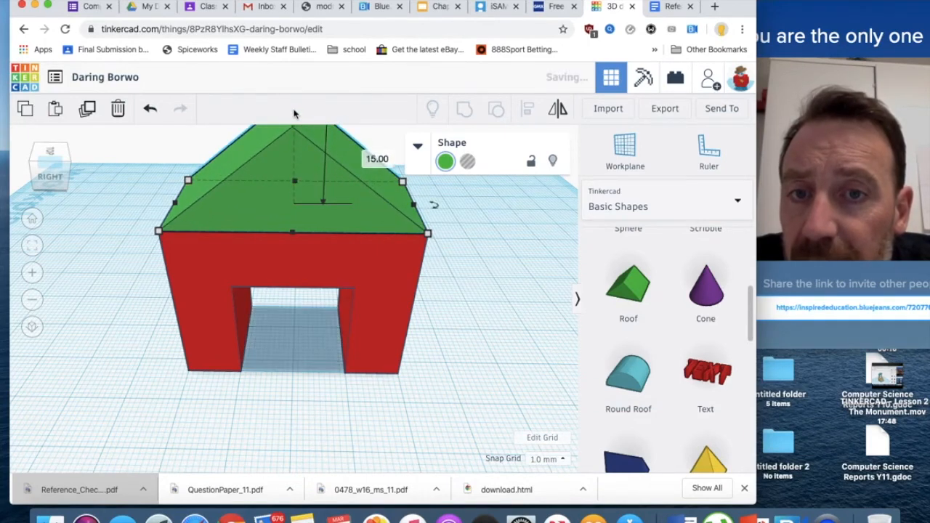
pyautogui.click(74, 257)
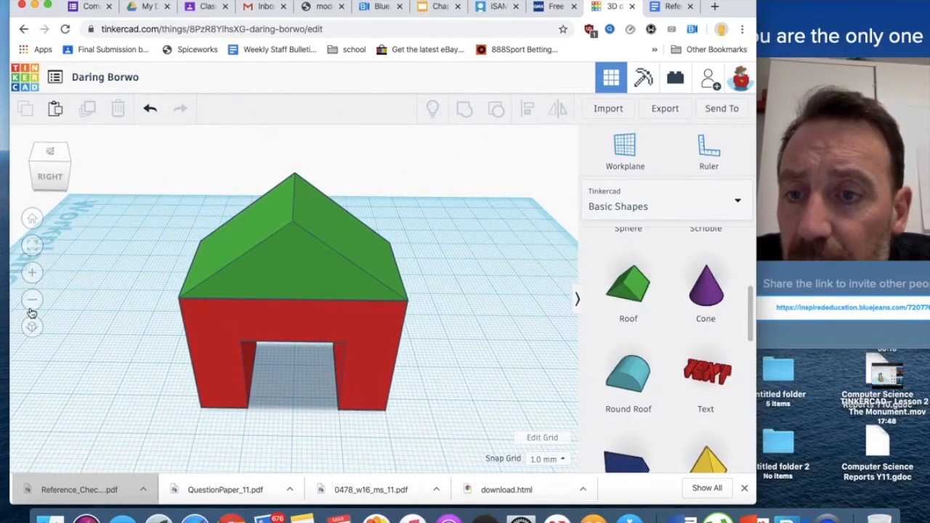
pyautogui.moveTo(32, 328)
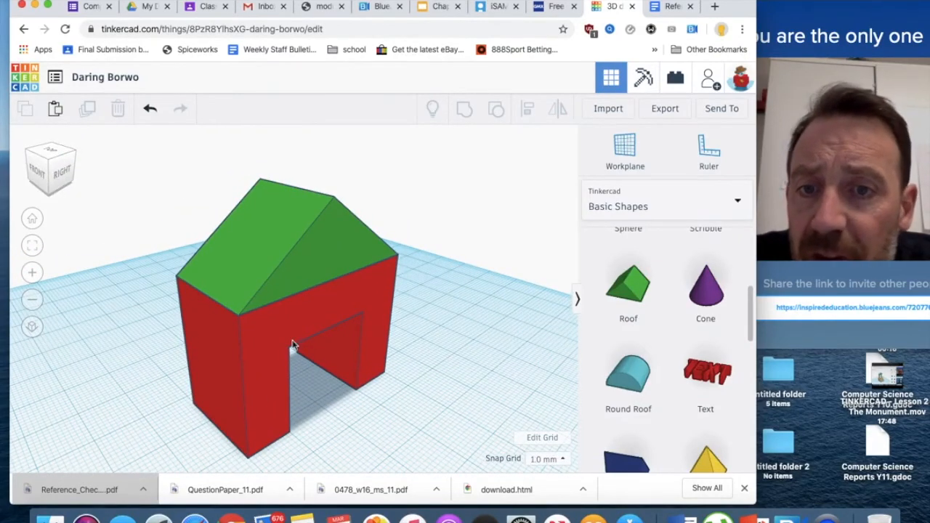
pyautogui.moveTo(552, 375)
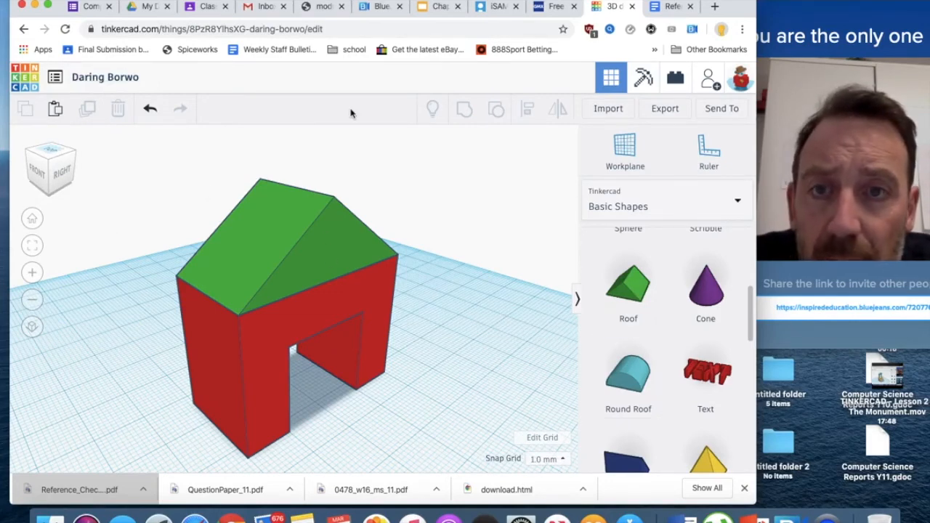
pyautogui.moveTo(105, 77)
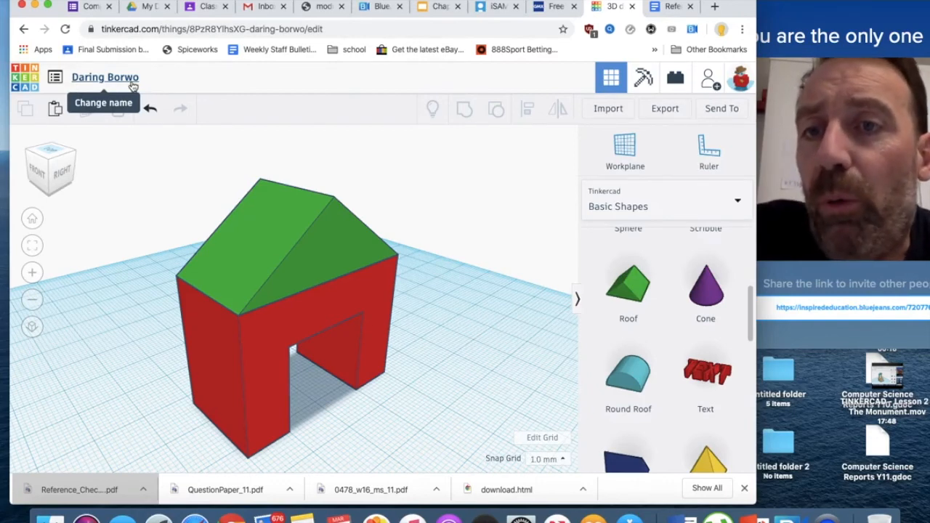
# Edit the design title and type the new name 'Lesson01-BasicHouse'
pyautogui.click(105, 77)
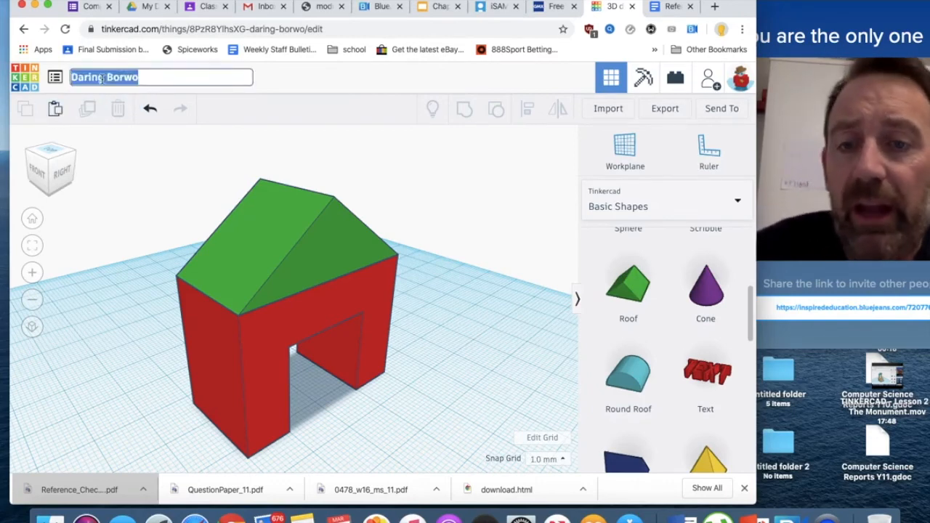
pyautogui.write('Lesson')
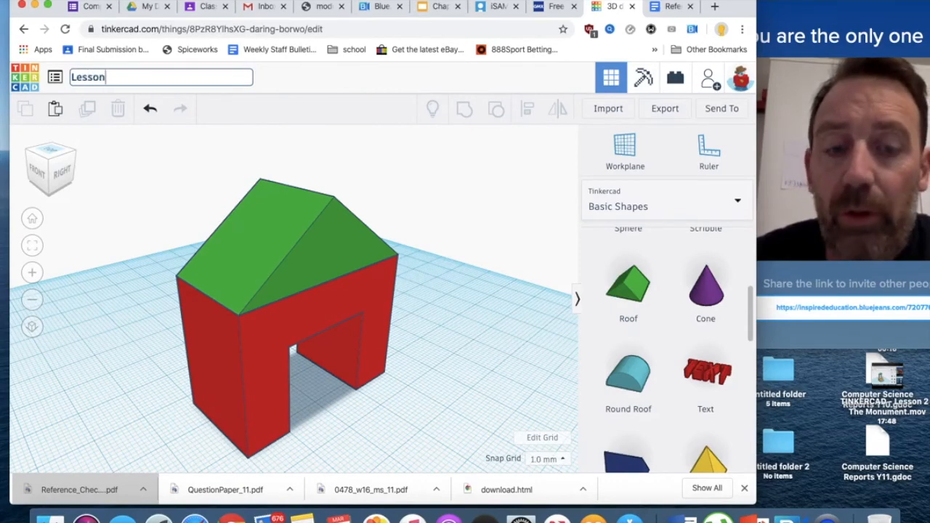
pyautogui.write('01-')
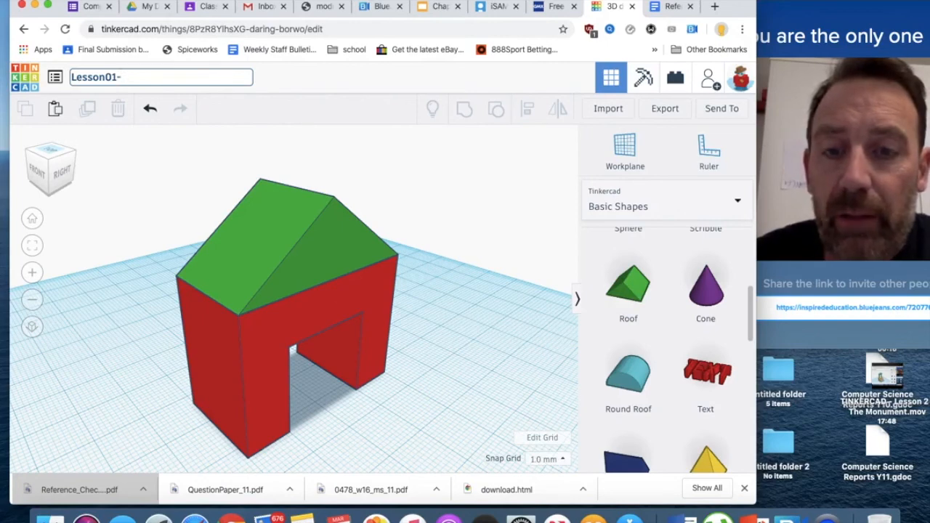
pyautogui.write('M')
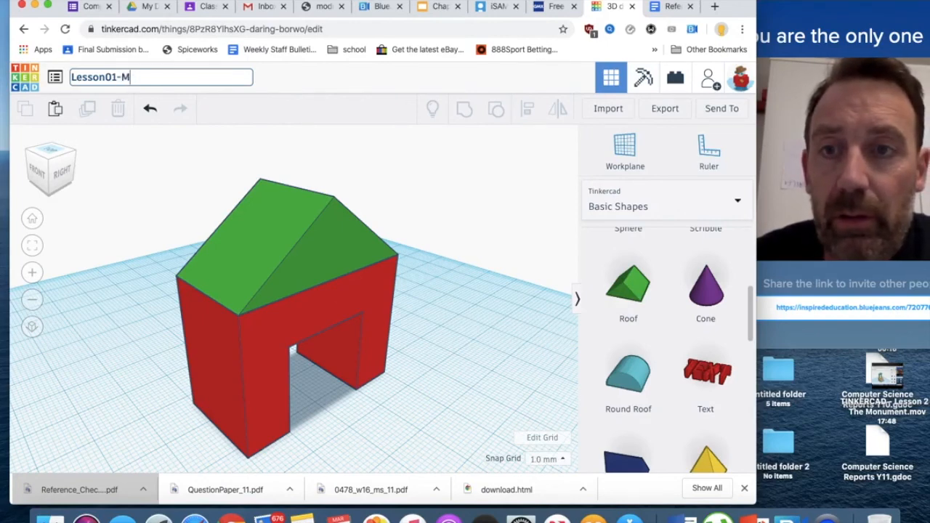
pyautogui.write('asi')
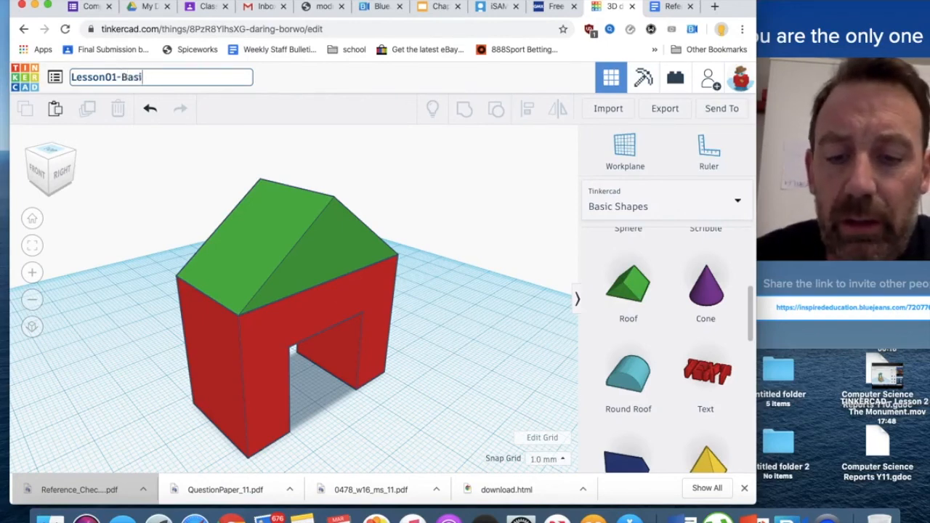
pyautogui.write('cHouse')
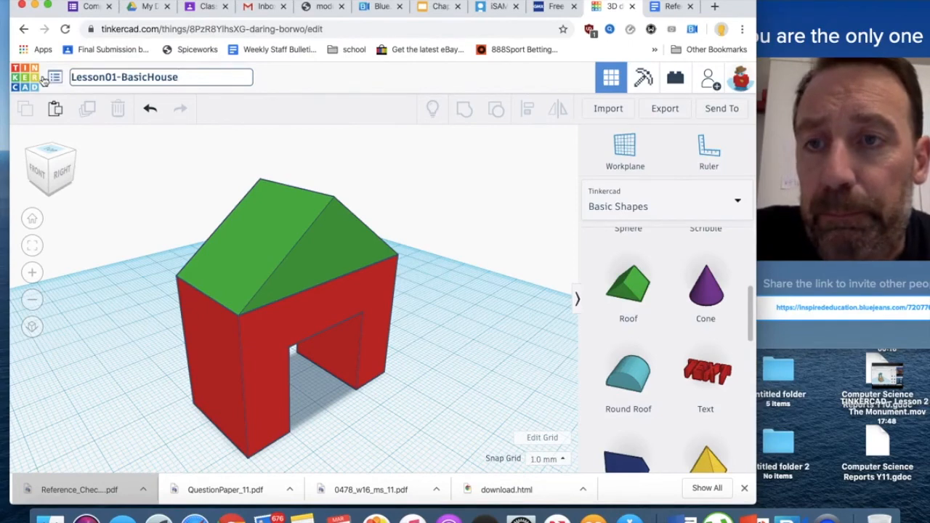
pyautogui.moveTo(28, 78)
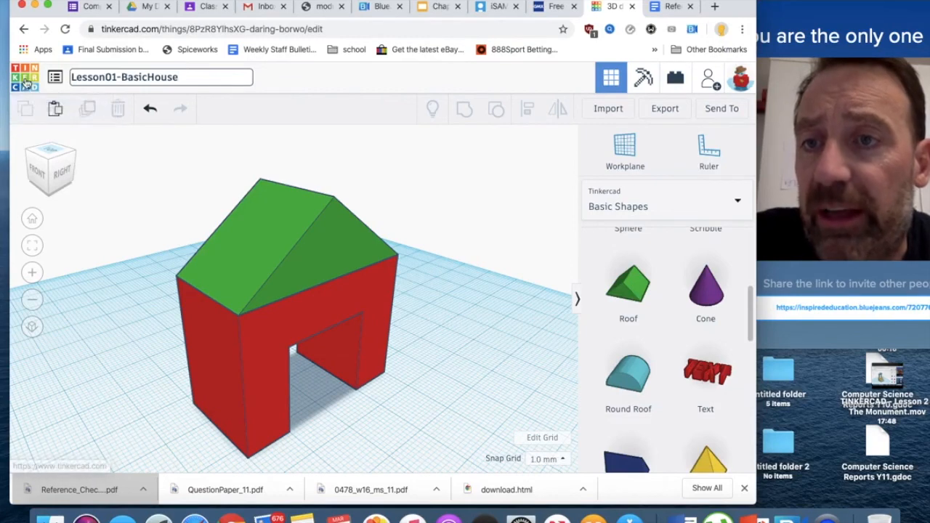
pyautogui.moveTo(27, 77)
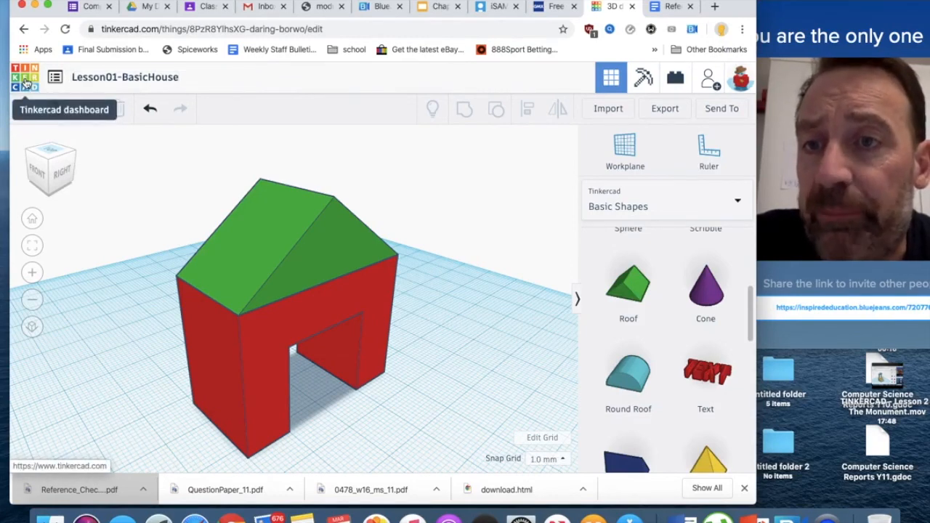